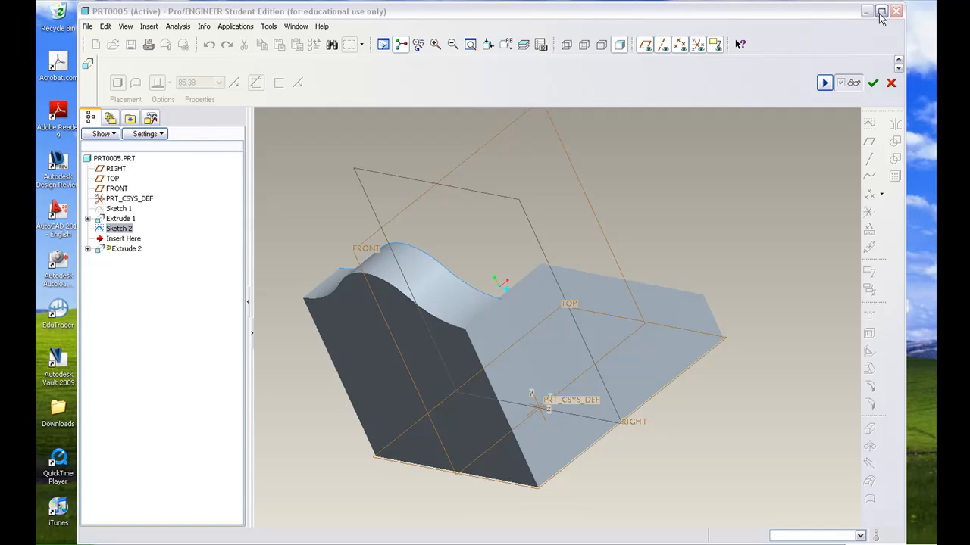
mouse_move(882, 12)
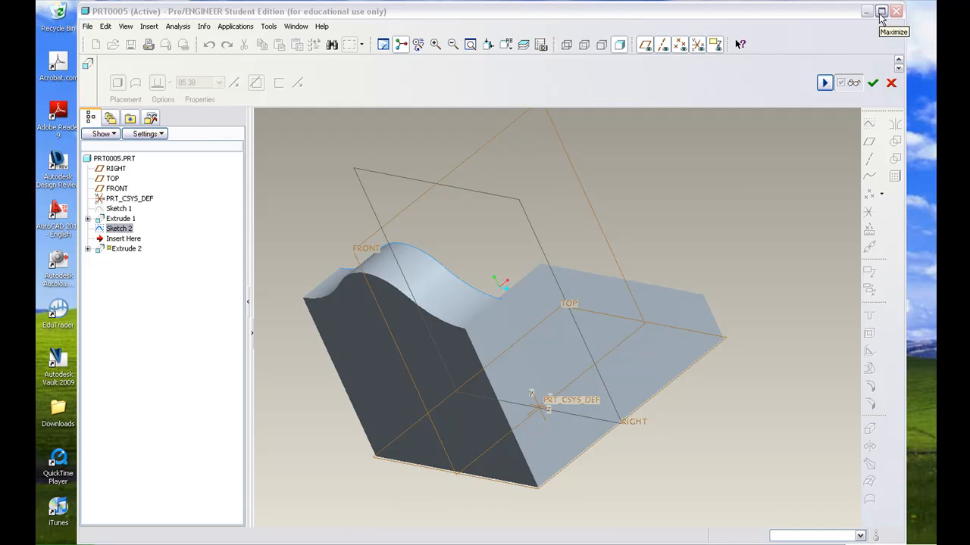
mouse_move(882, 16)
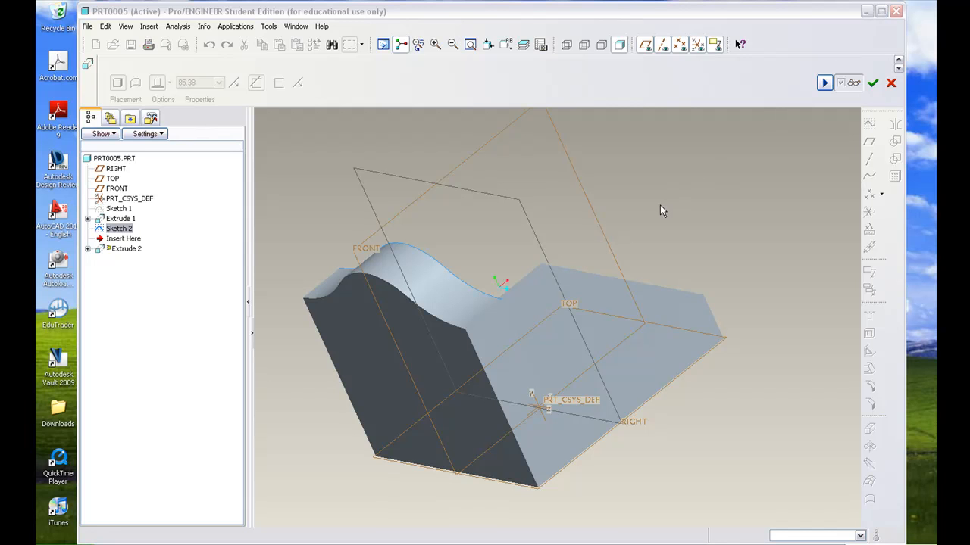
mouse_move(514, 224)
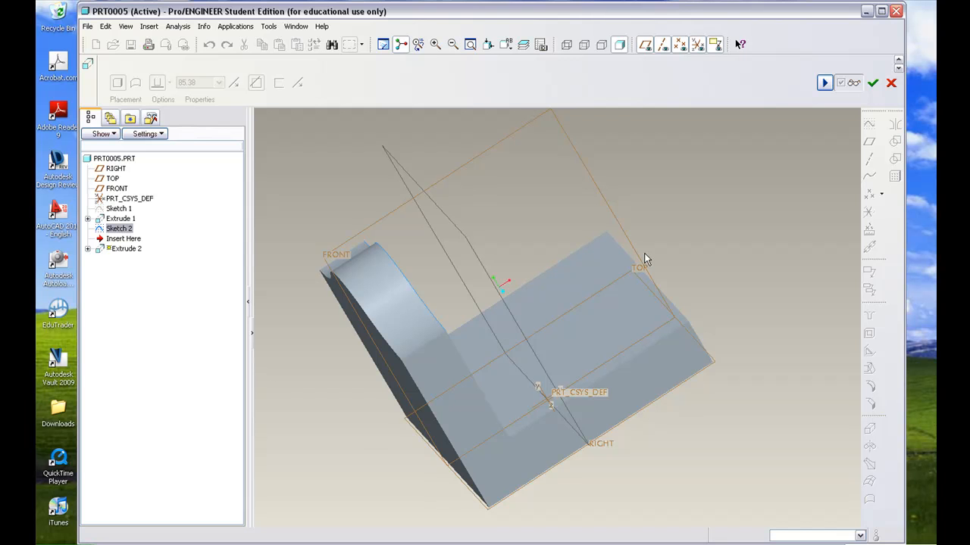
mouse_move(591, 371)
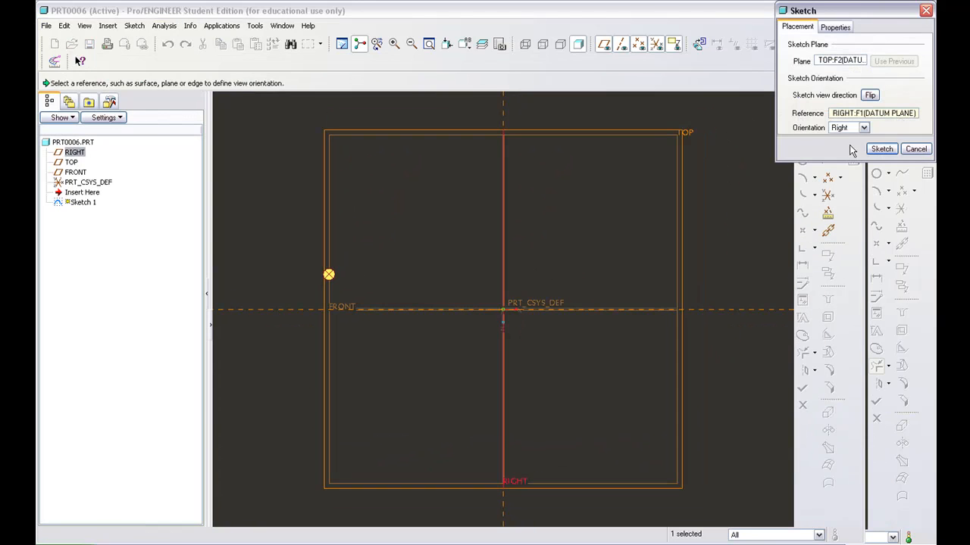
Step: Draw a large circle above a small circle at the origin and join them with two tangent lines
left_click(881, 149)
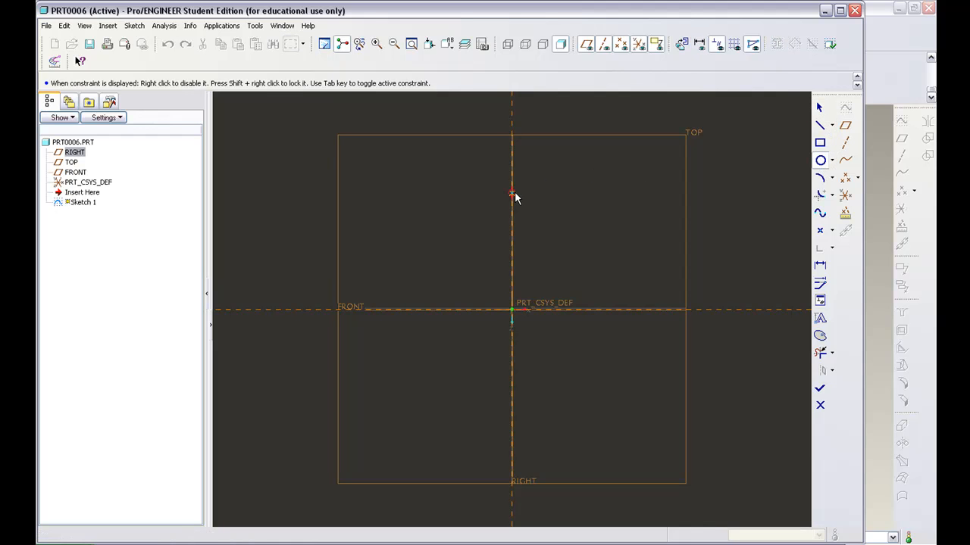
left_click_drag(512, 194, 561, 204)
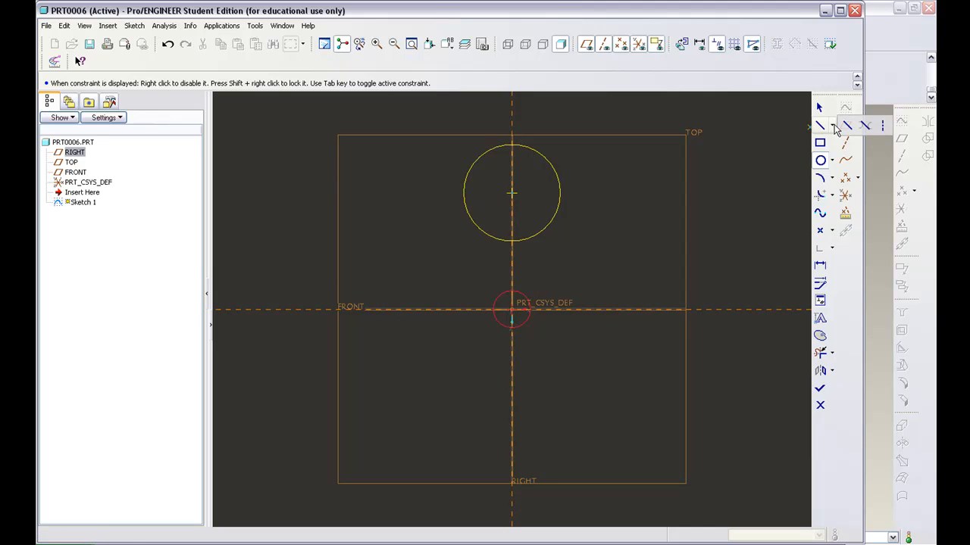
mouse_move(863, 125)
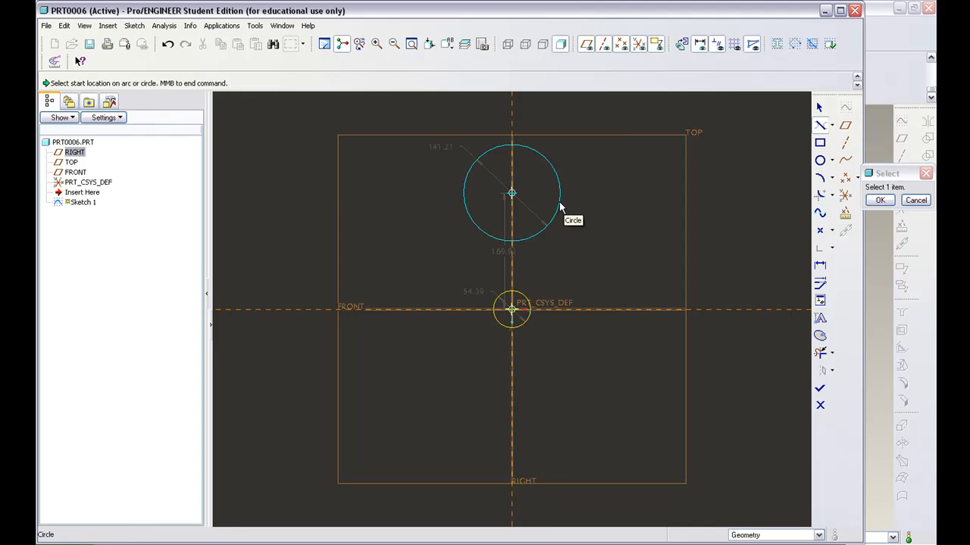
left_click(560, 209)
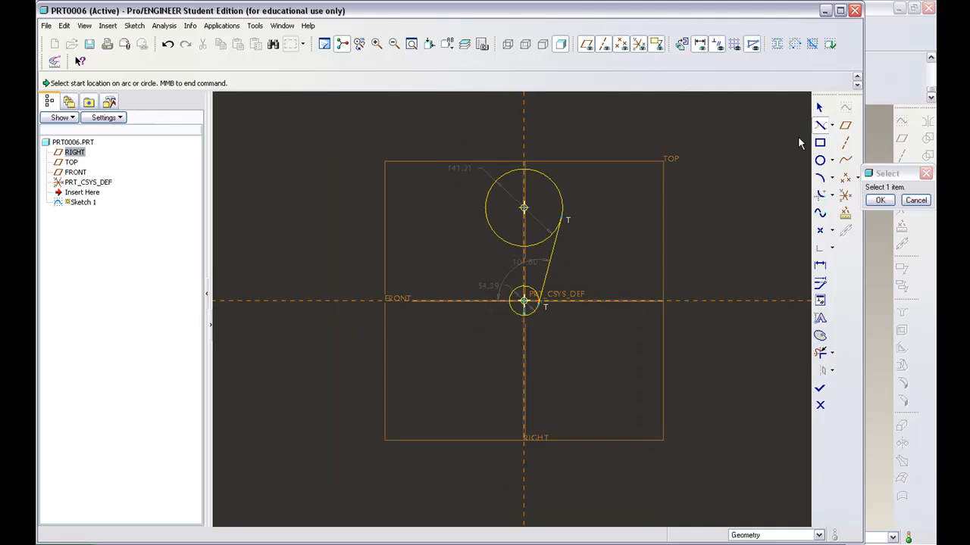
left_click(525, 300)
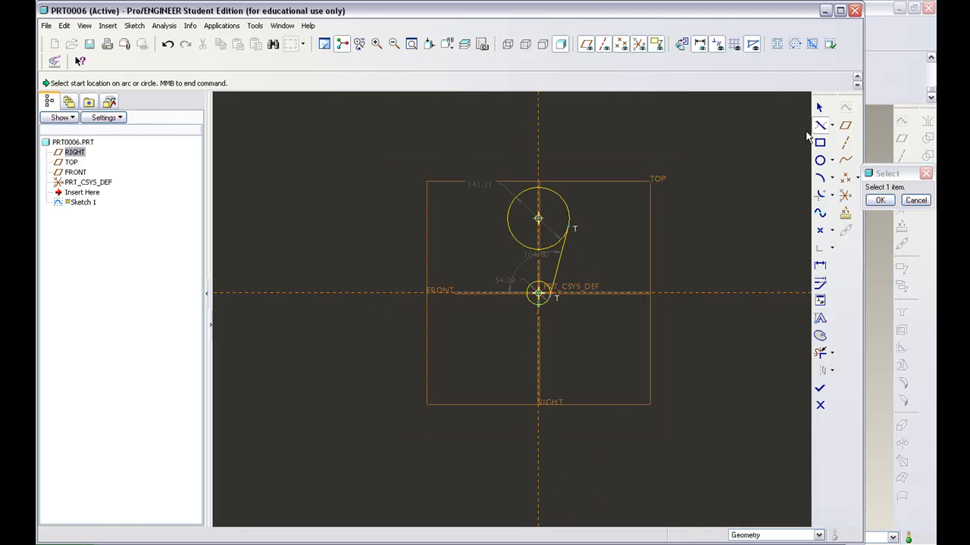
mouse_move(507, 233)
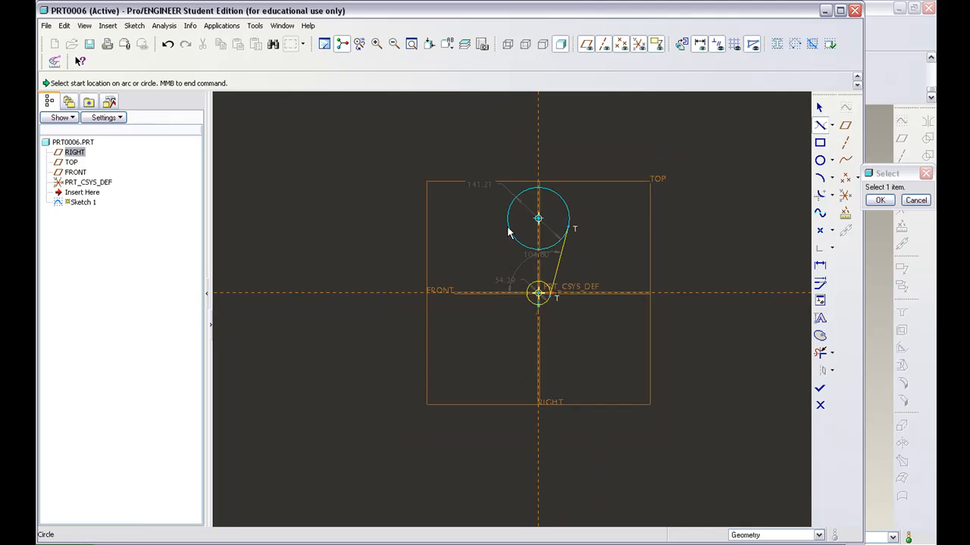
left_click(538, 218)
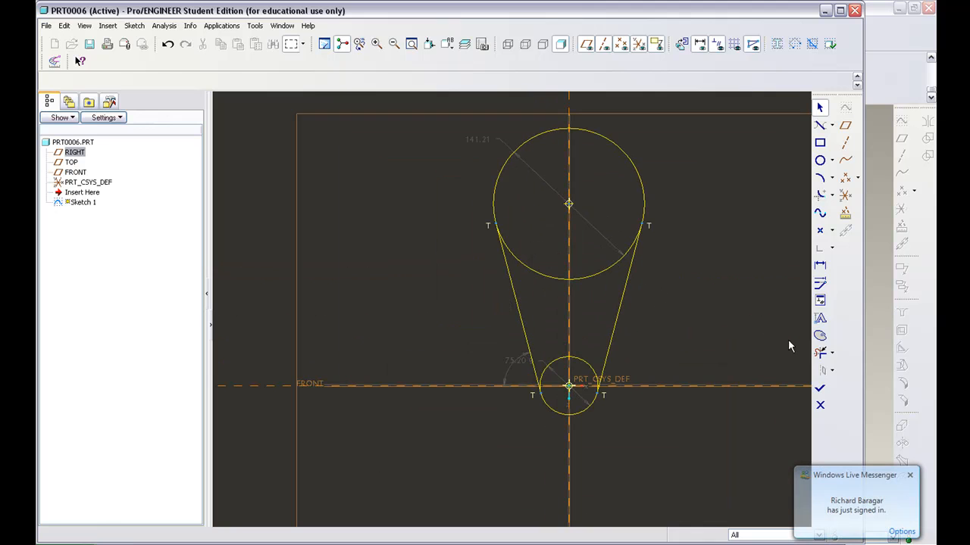
mouse_move(821, 352)
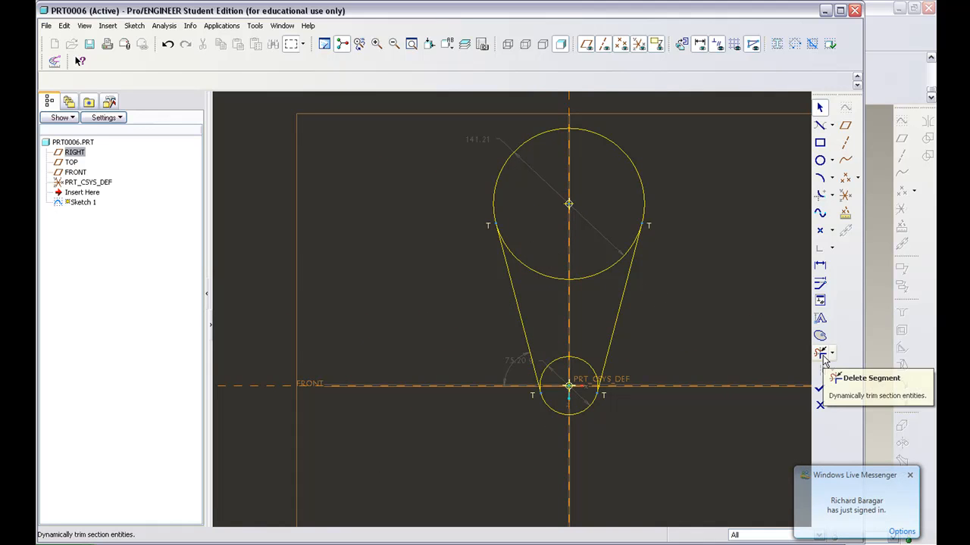
Step: Trim away the inner arcs so only the outer link profile remains
left_click(818, 351)
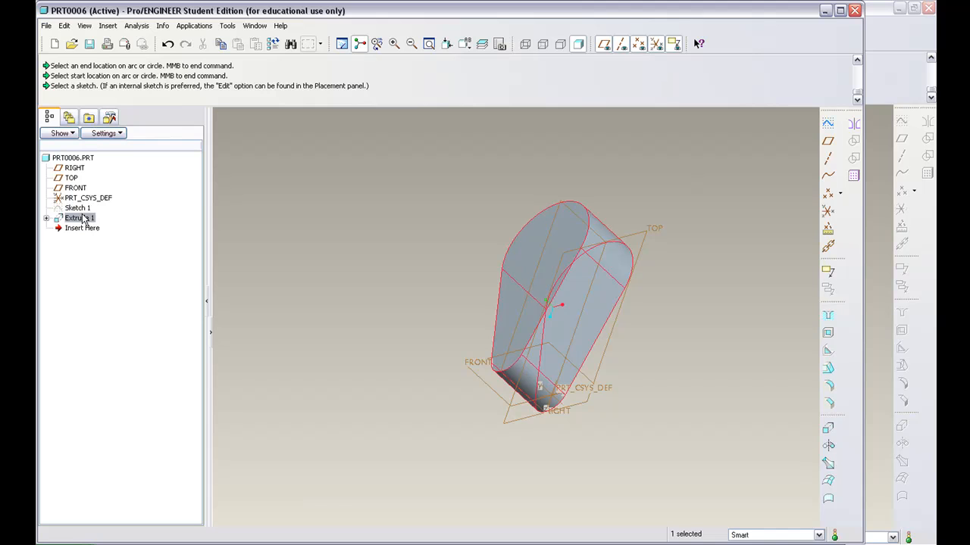
mouse_move(100, 236)
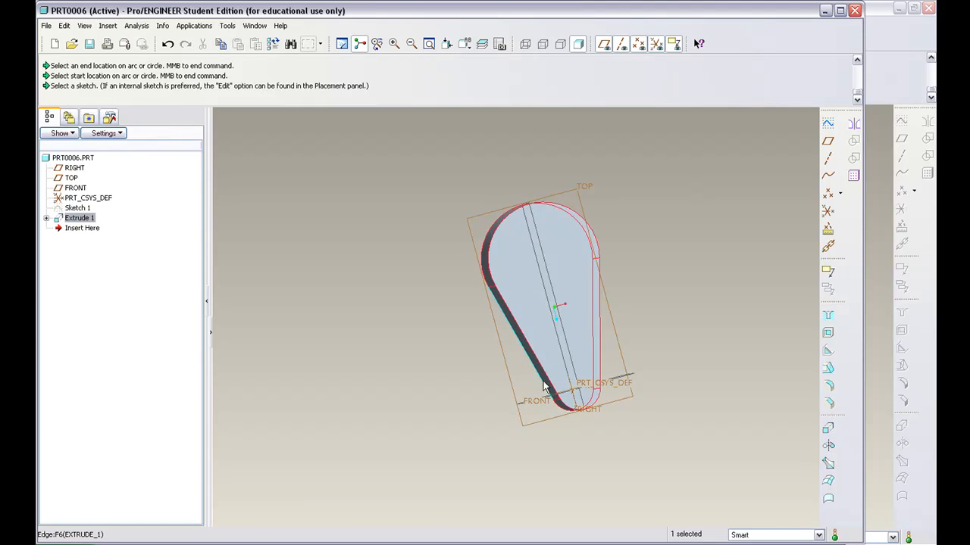
mouse_move(538, 372)
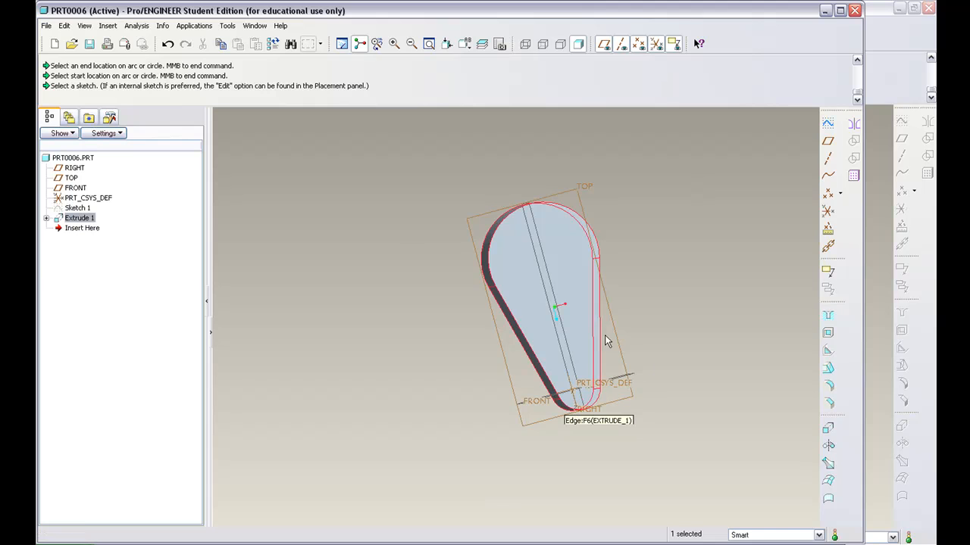
mouse_move(572, 321)
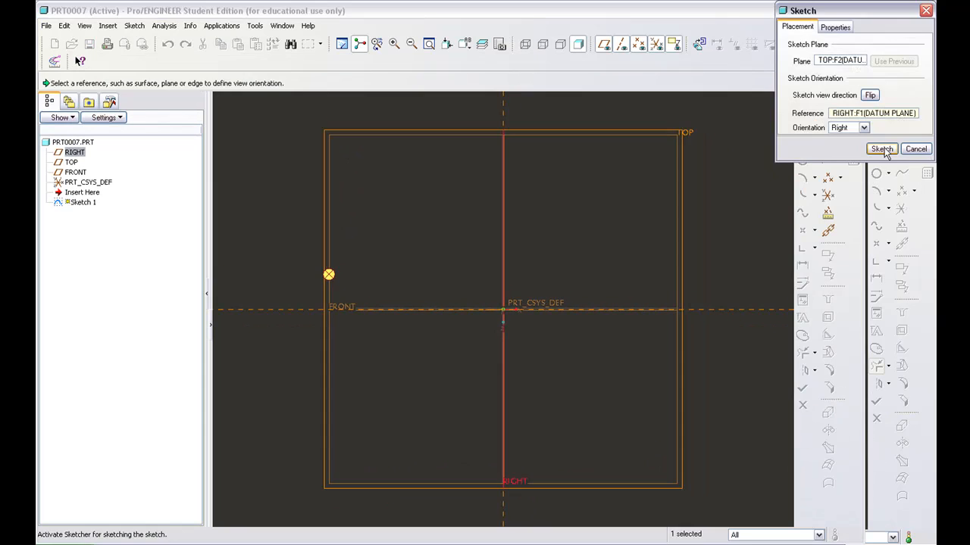
Step: Sketch the staircase outline on TOP and extrude it into a stepped solid block
left_click(882, 148)
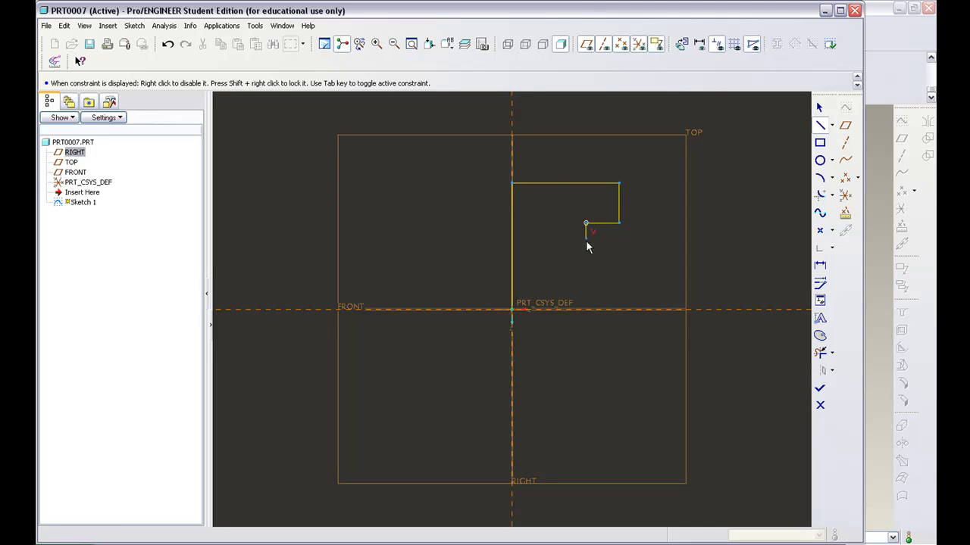
left_click(585, 264)
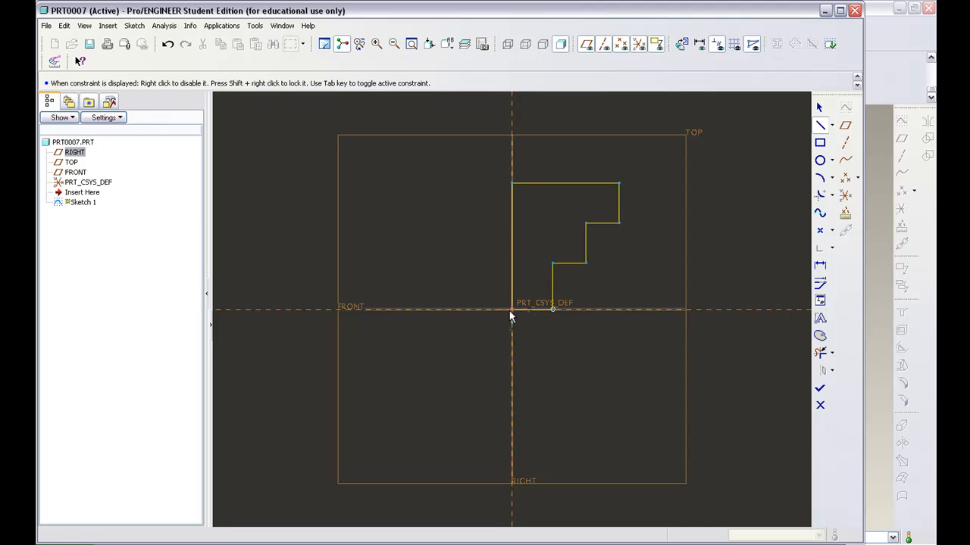
mouse_move(633, 303)
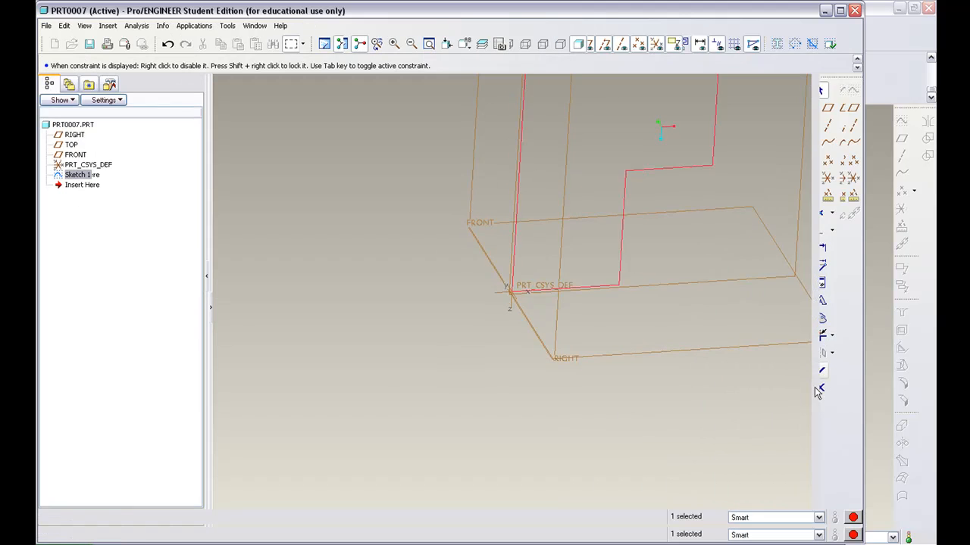
left_click(410, 42)
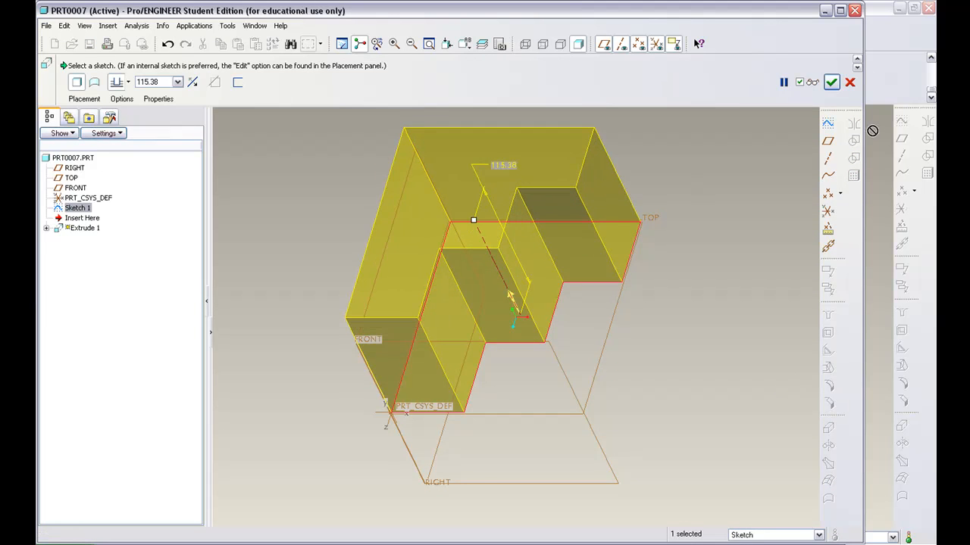
left_click(830, 81)
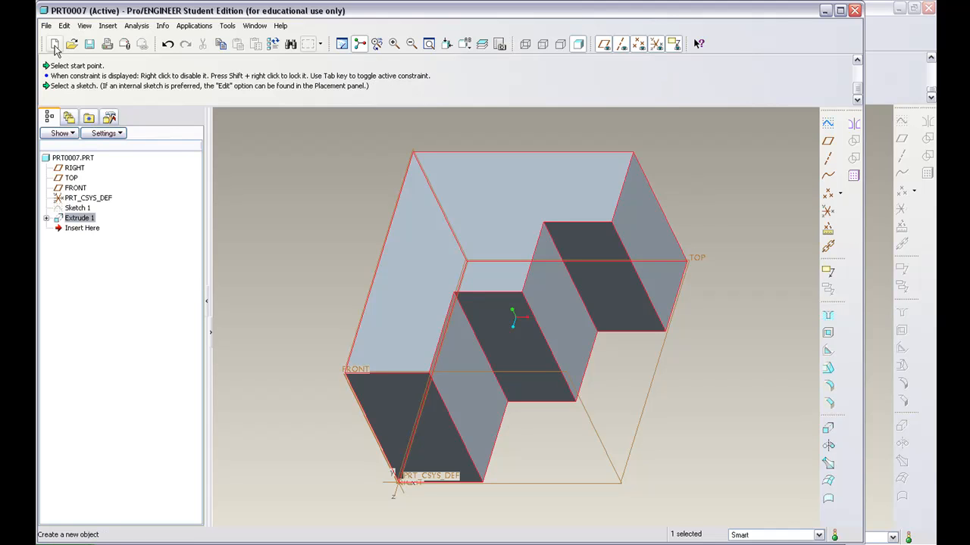
Step: Create part PRT0008 and sketch an arch with equal flat feet on the FRONT plane
left_click(54, 44)
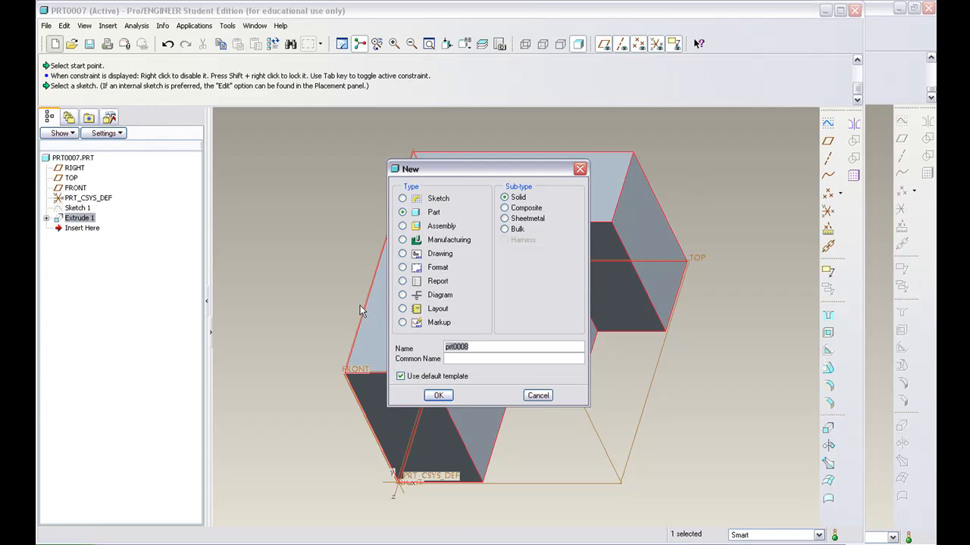
left_click(438, 394)
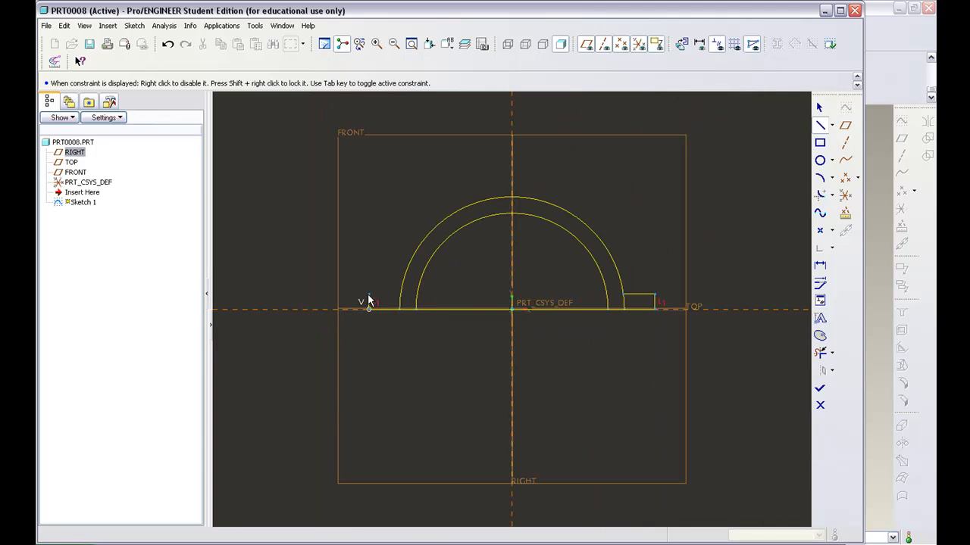
left_click_drag(367, 306, 406, 272)
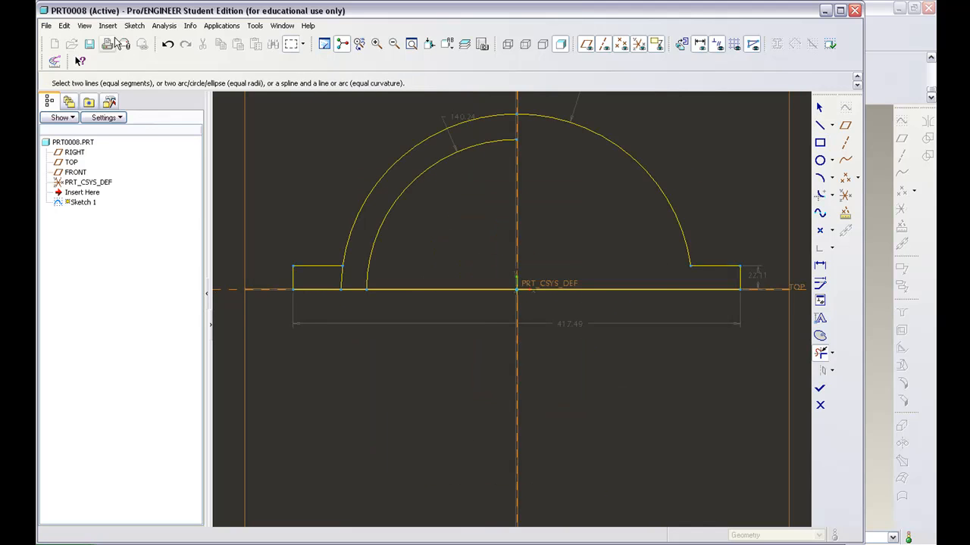
left_click(167, 44)
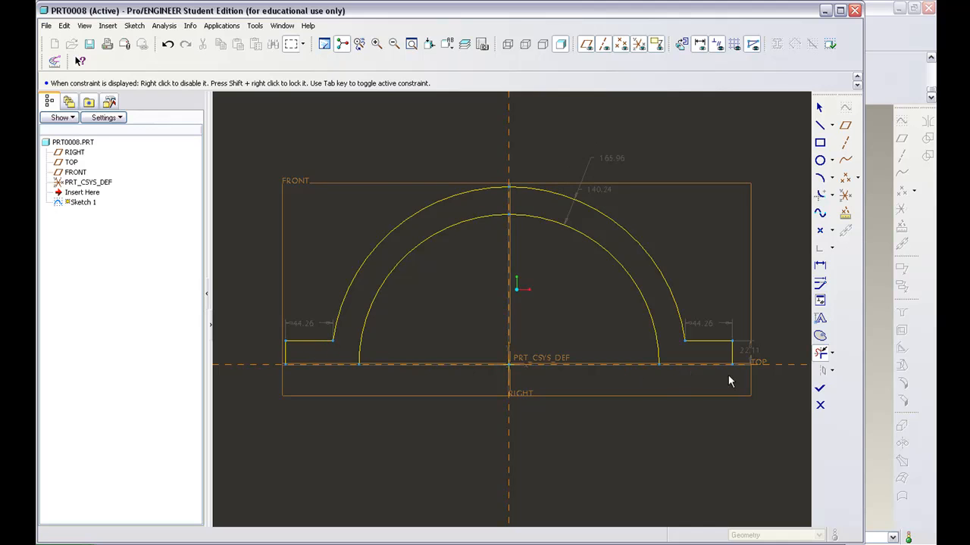
mouse_move(670, 364)
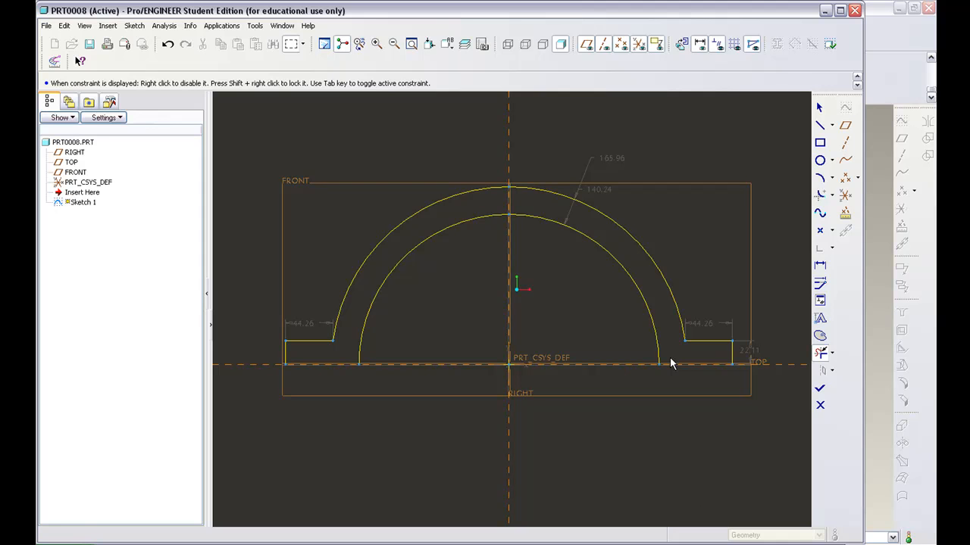
mouse_move(821, 124)
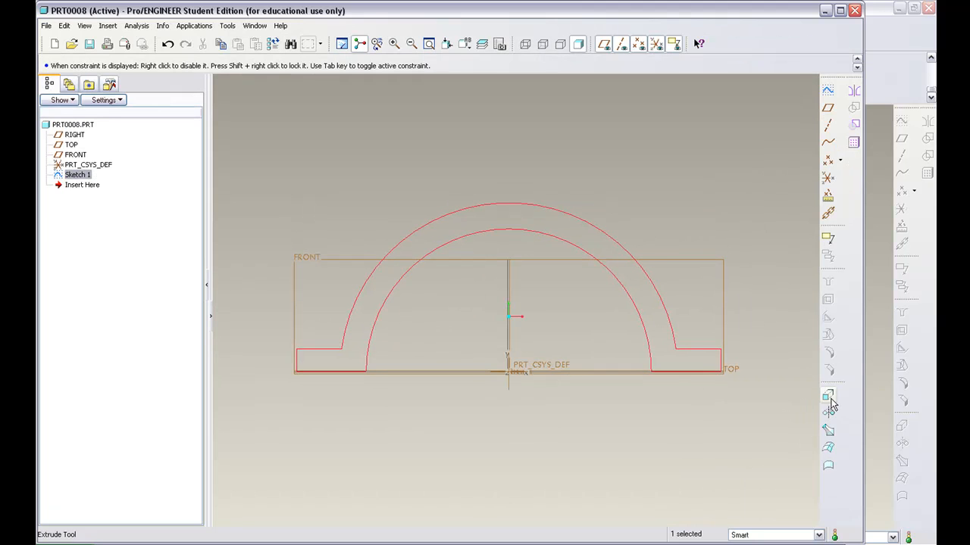
Step: Extrude the arch sketch into a solid arched bracket, checking the 3D preview
left_click(828, 397)
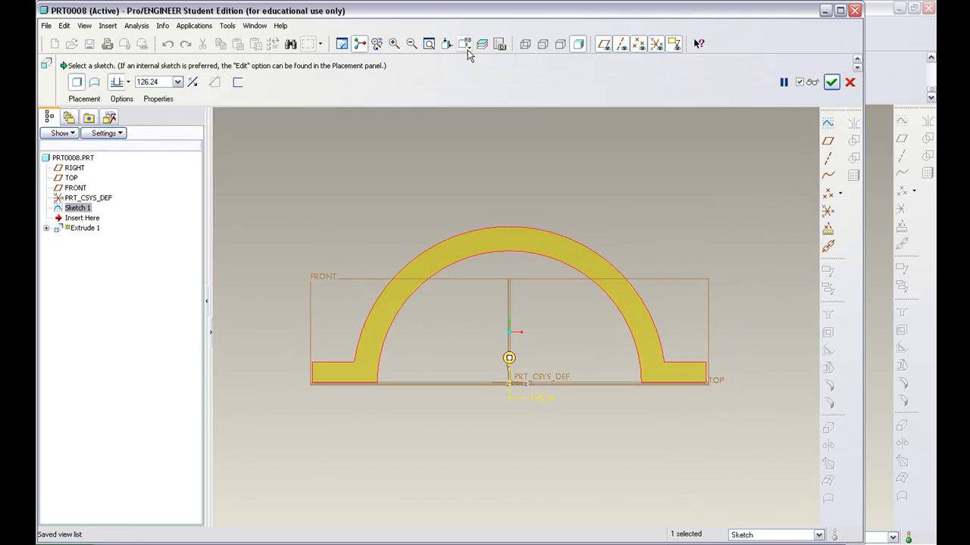
left_click(473, 42)
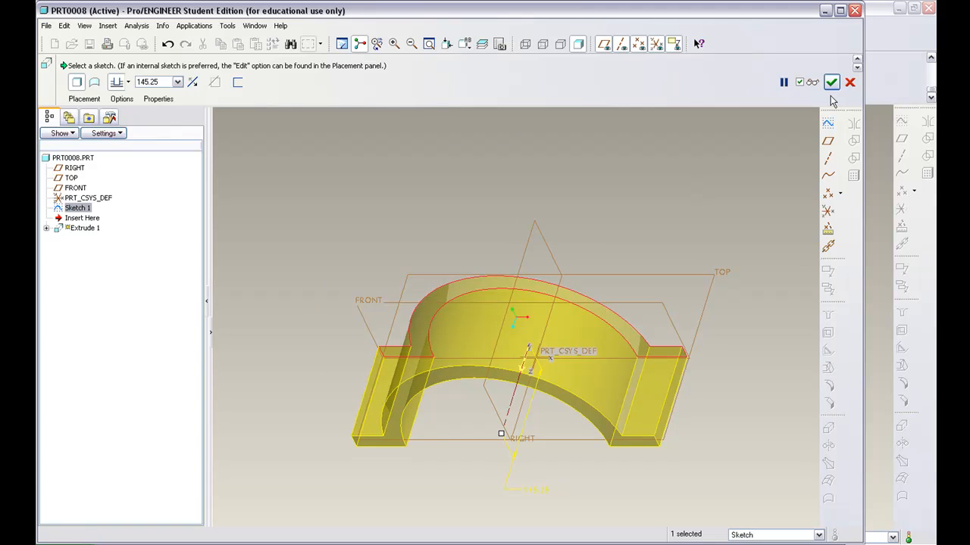
mouse_move(831, 82)
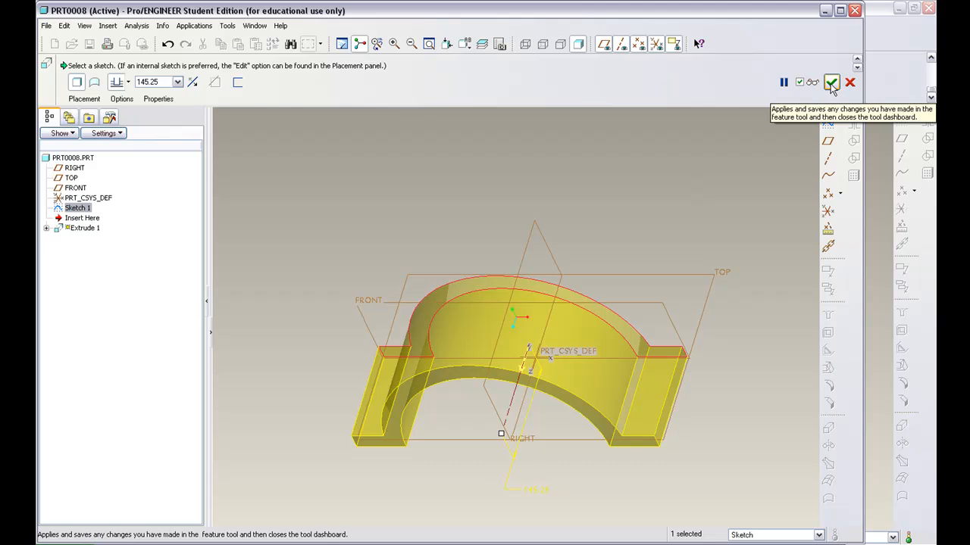
left_click(831, 81)
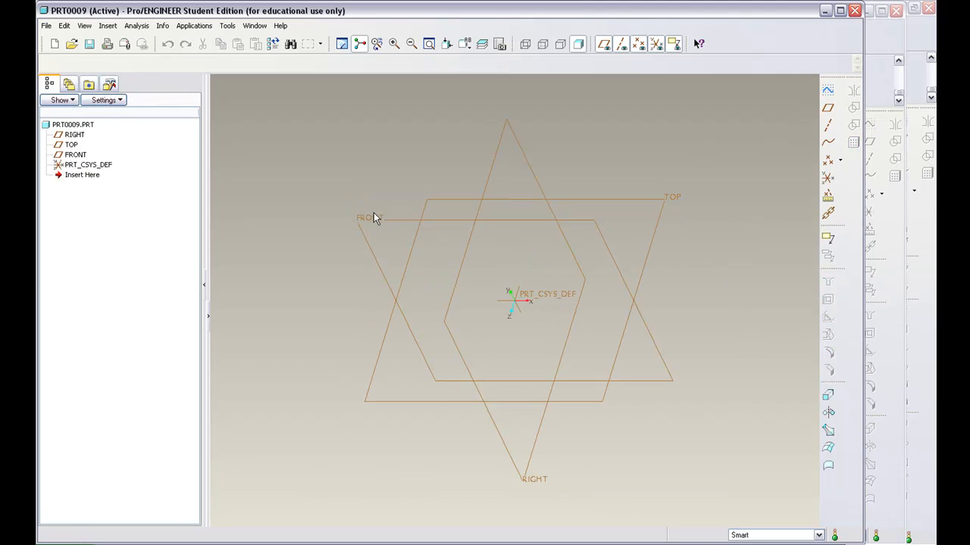
Step: Select the FRONT datum plane of PRT0009 as the working plane
left_click(369, 218)
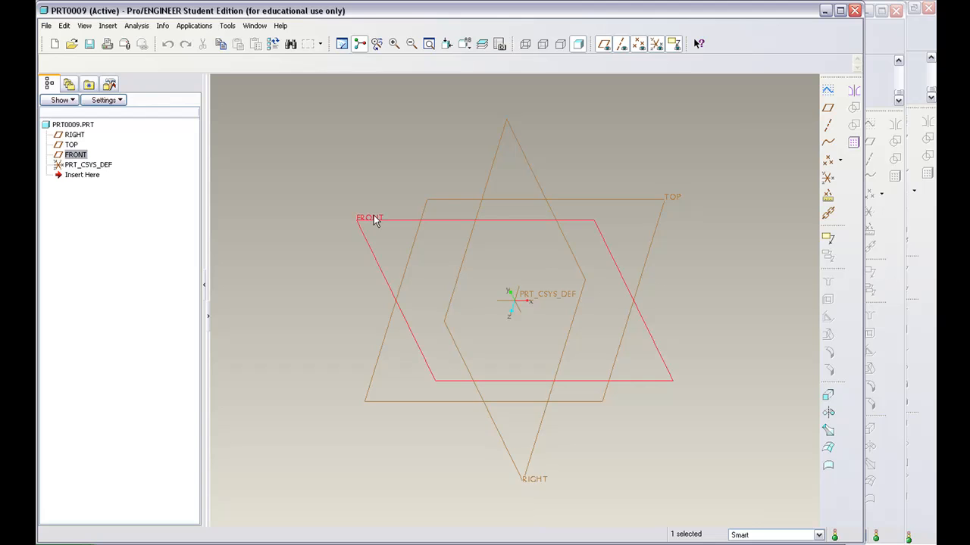
mouse_move(811, 103)
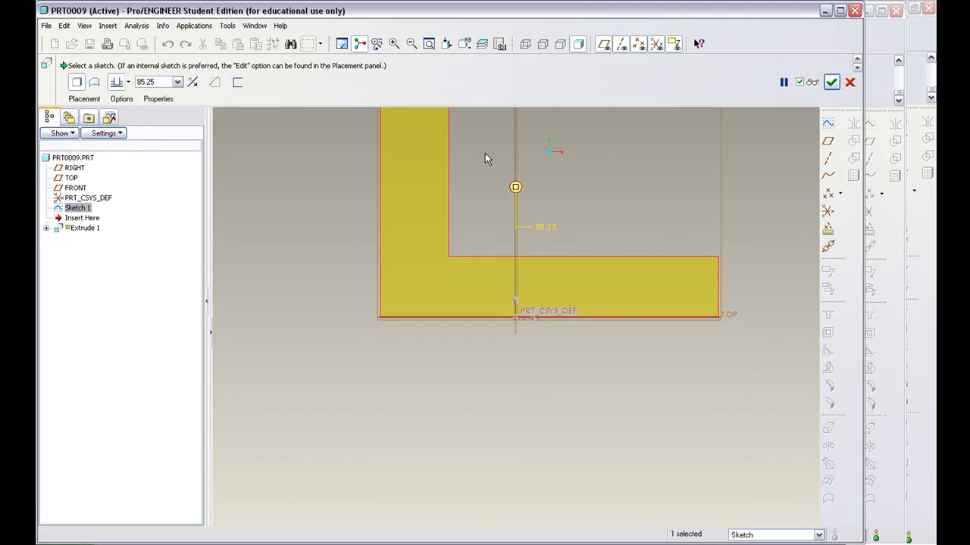
Step: Refit the view so the whole L profile fits on screen
left_click(431, 42)
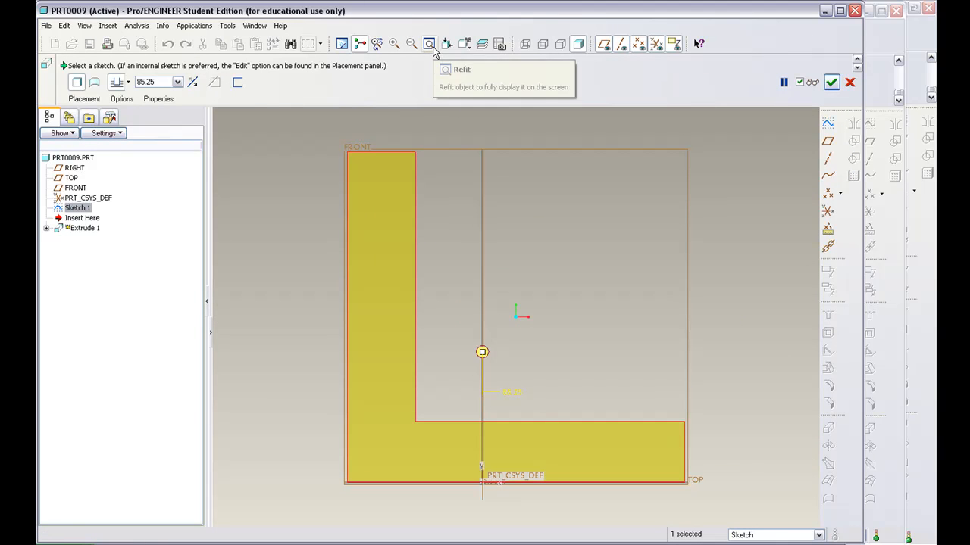
mouse_move(462, 45)
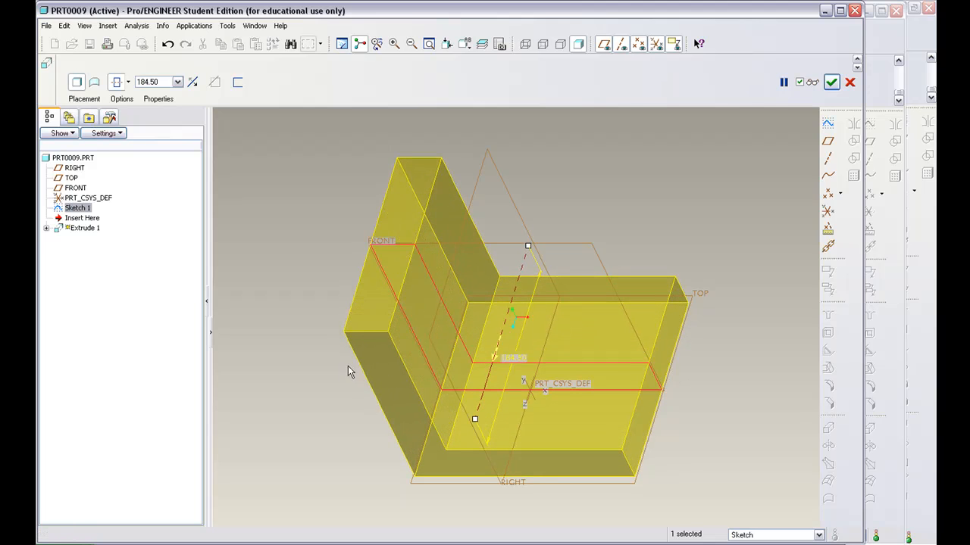
mouse_move(795, 197)
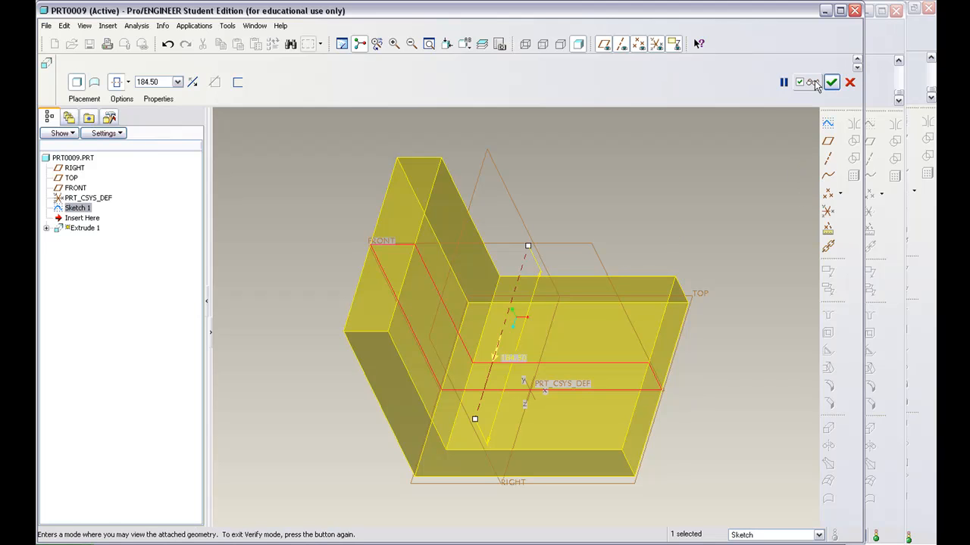
Step: Accept the L-shaped extrusion, making the bracket a solid
left_click(832, 82)
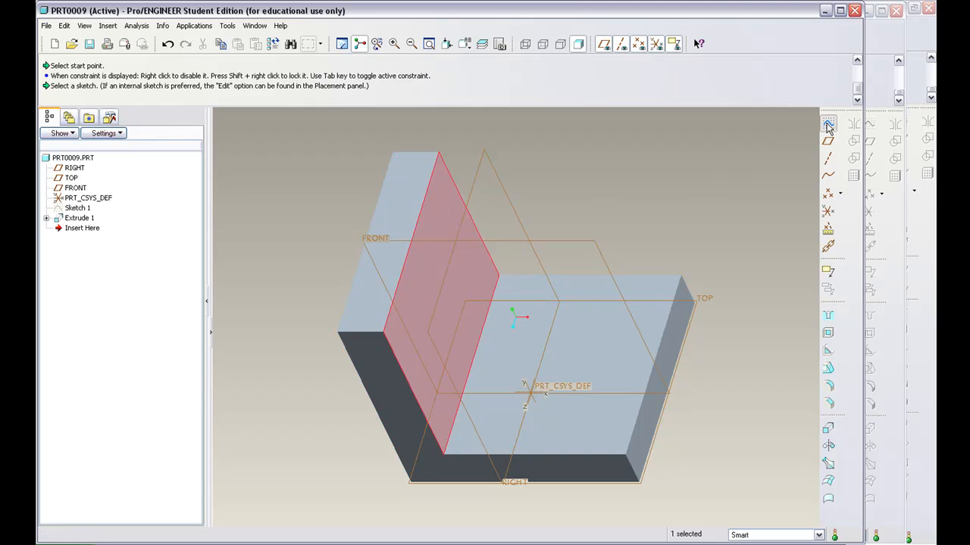
Step: Start a sketch on the upright's face with its edges added as references
left_click(827, 125)
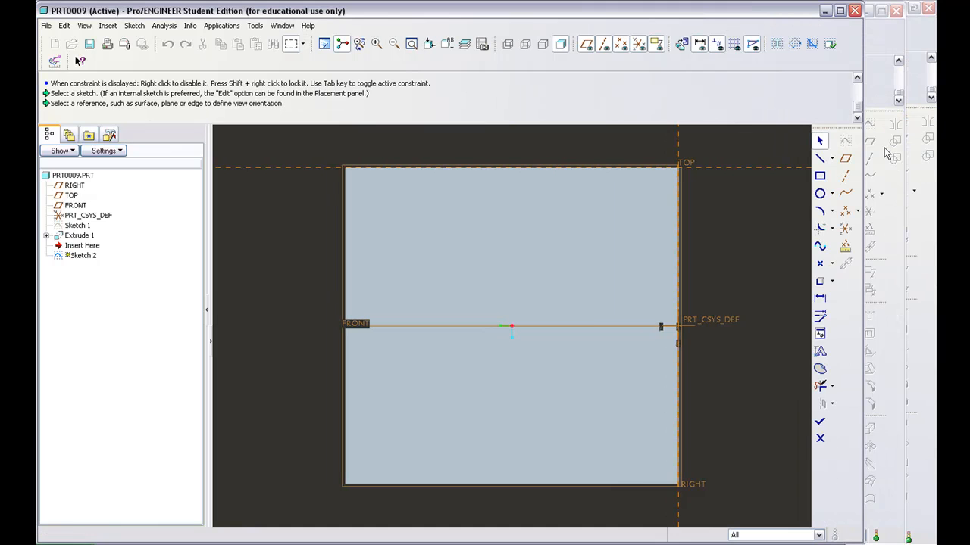
mouse_move(820, 297)
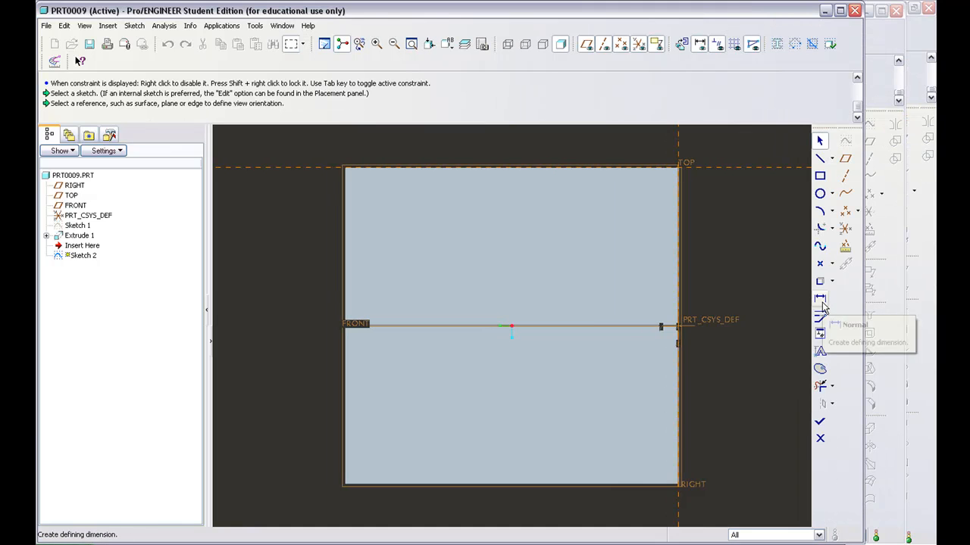
left_click(820, 297)
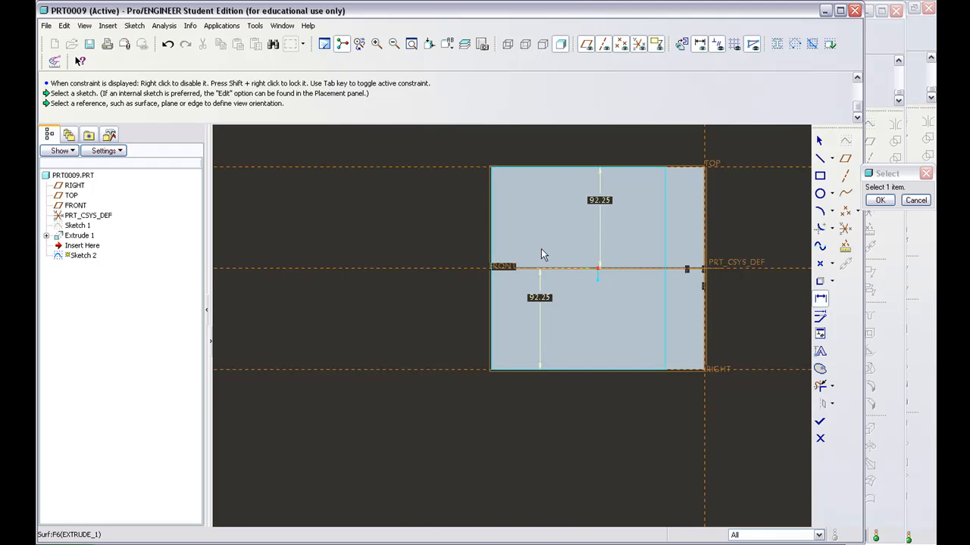
mouse_move(553, 181)
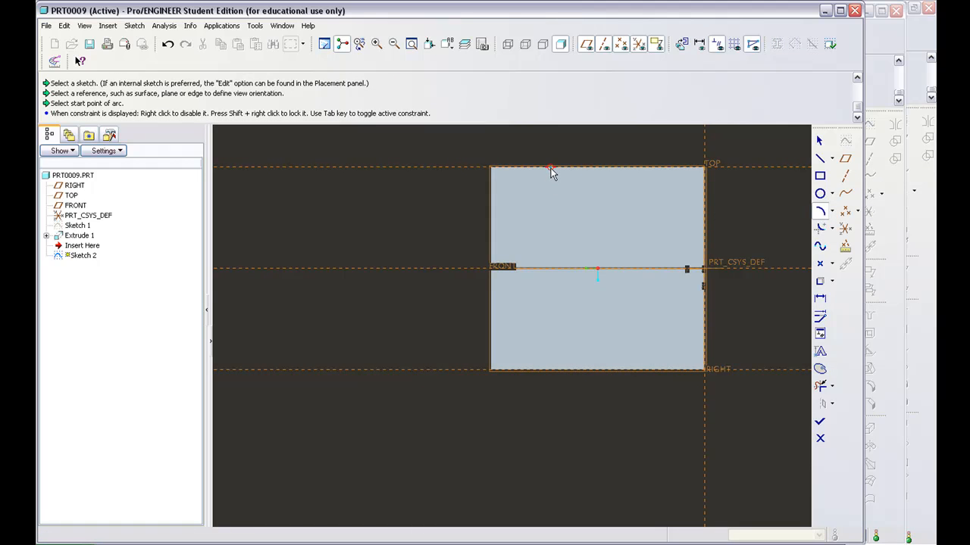
Step: Draw a 3-point arc curving across the face from its top edge downward
left_click(551, 166)
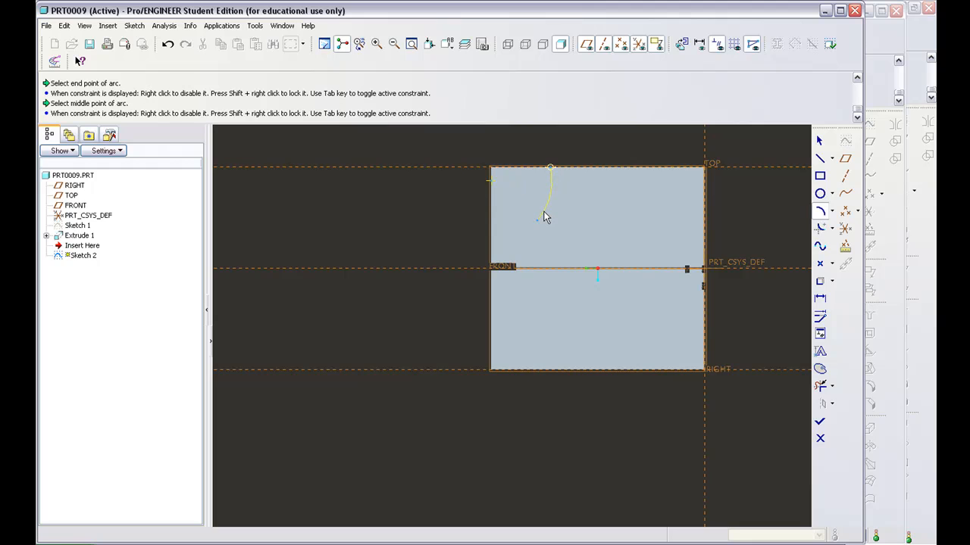
left_click(543, 215)
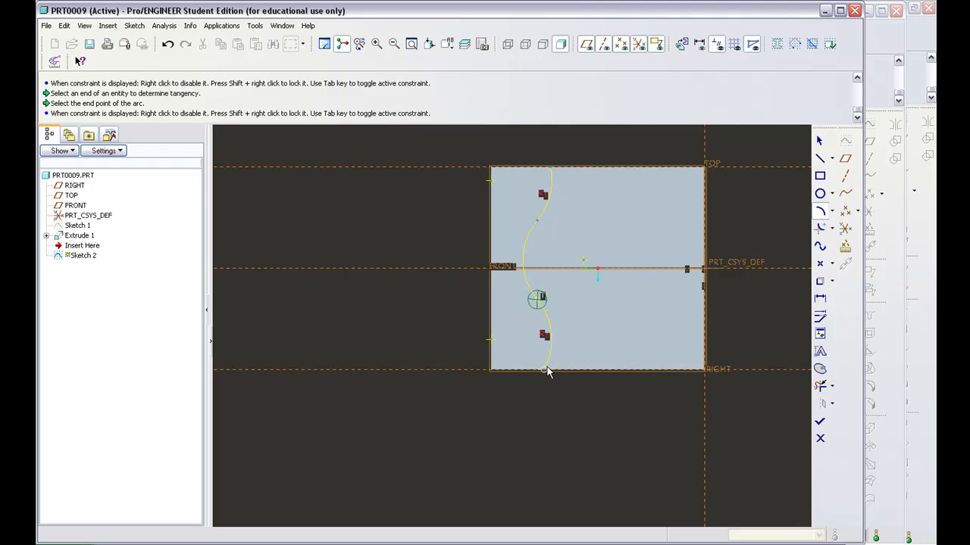
left_click(551, 188)
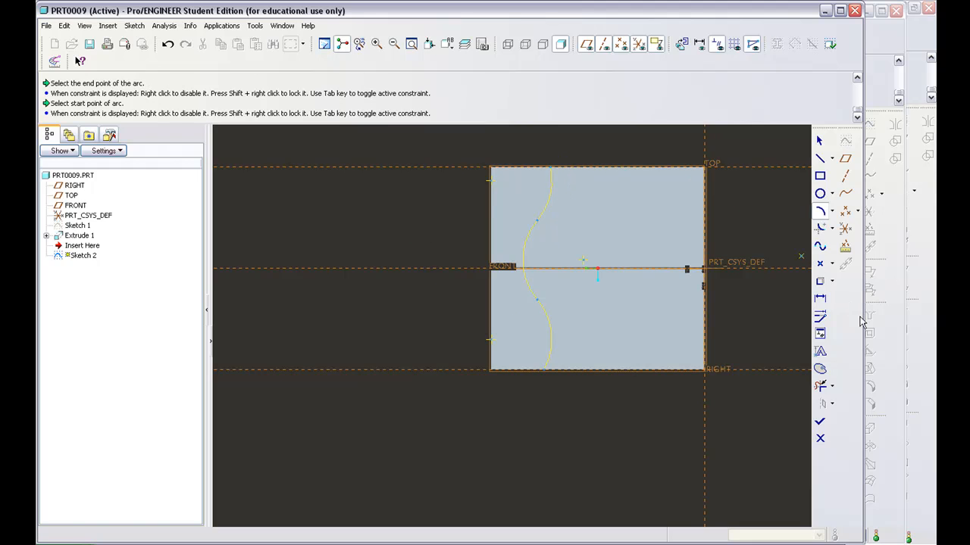
mouse_move(820, 335)
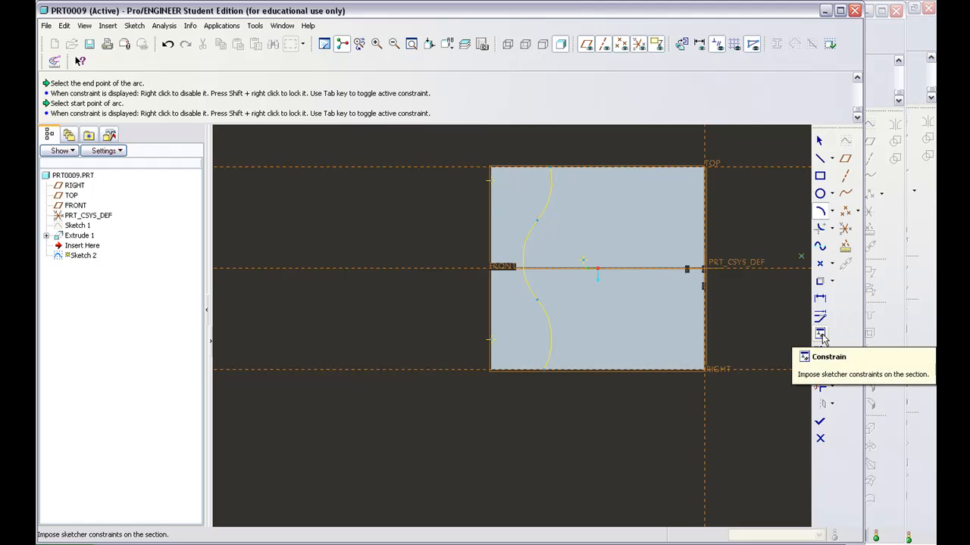
Step: Apply equal-radius and tangency constraints to the arc chain via the Constraints dialog
left_click(820, 334)
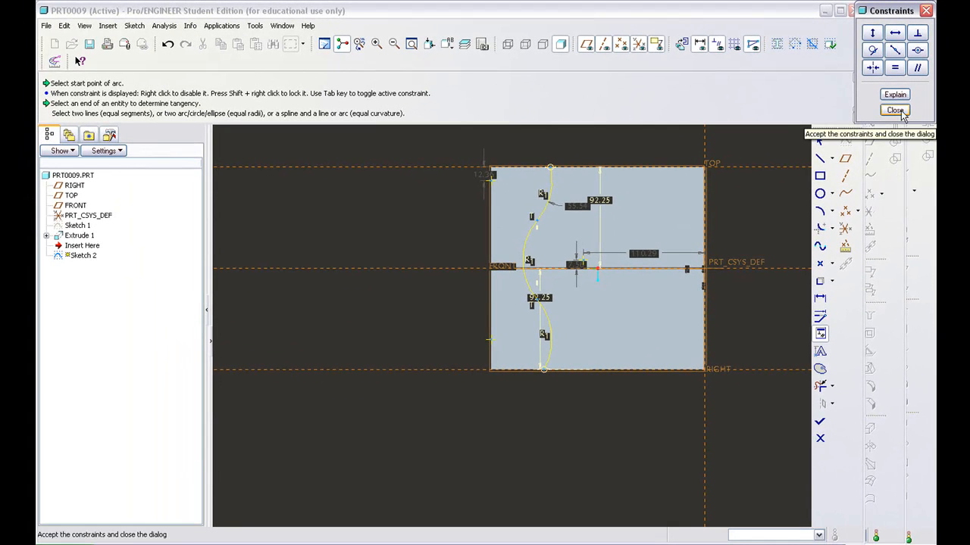
mouse_move(727, 174)
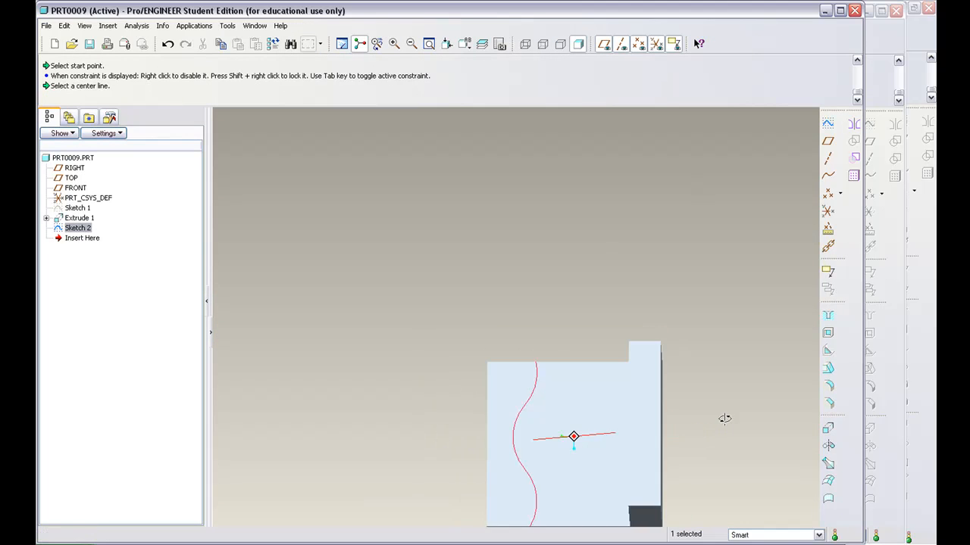
Step: Reorient the bracket to the Standard Orientation saved view
left_click(466, 42)
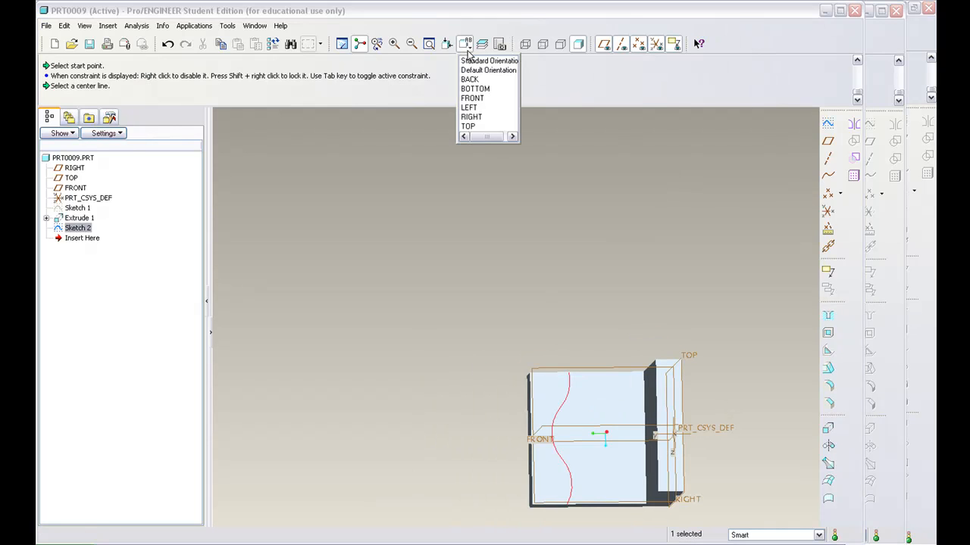
left_click(488, 69)
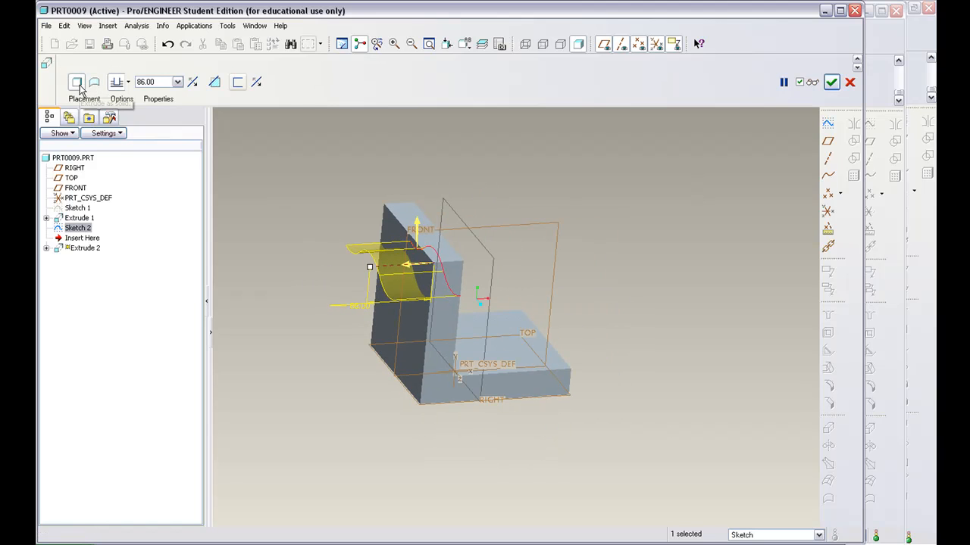
mouse_move(215, 82)
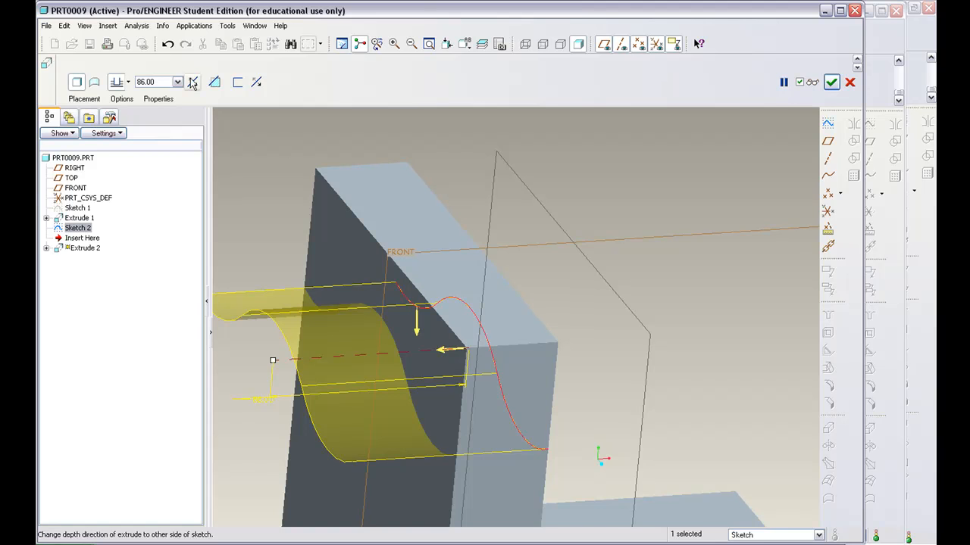
mouse_move(215, 82)
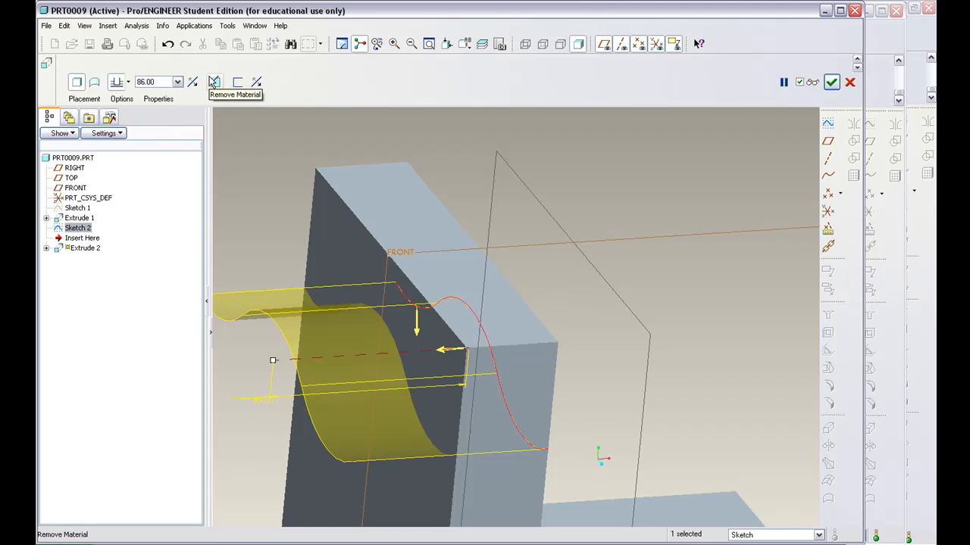
mouse_move(88, 97)
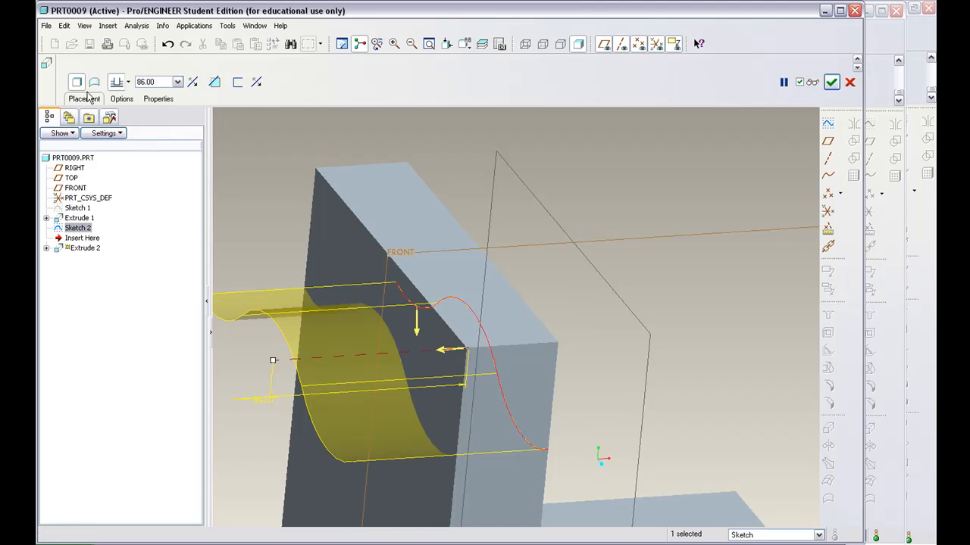
mouse_move(216, 82)
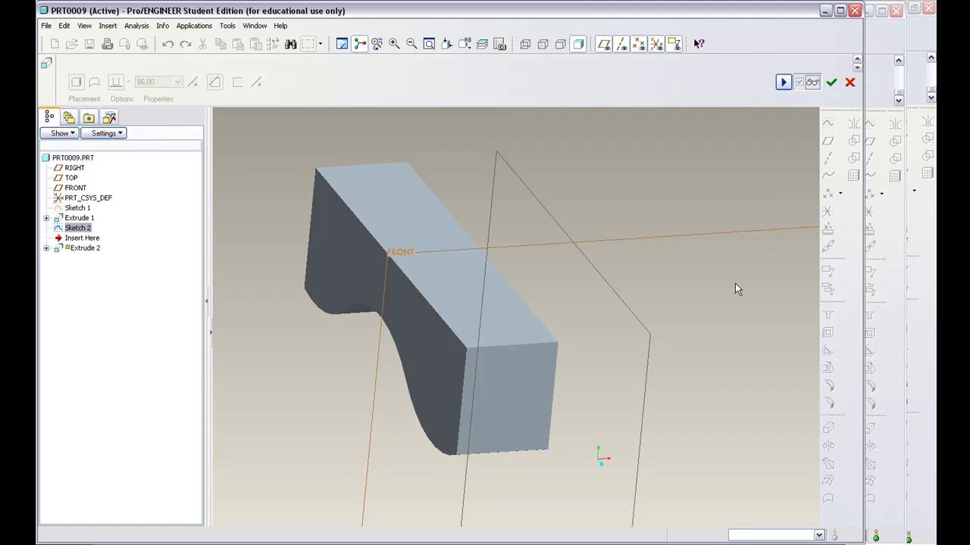
mouse_move(774, 84)
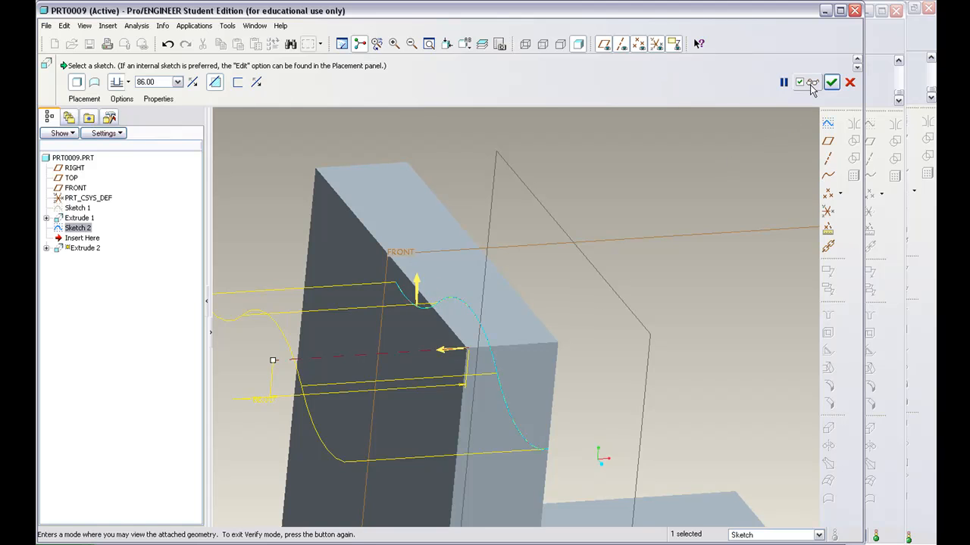
left_click(783, 82)
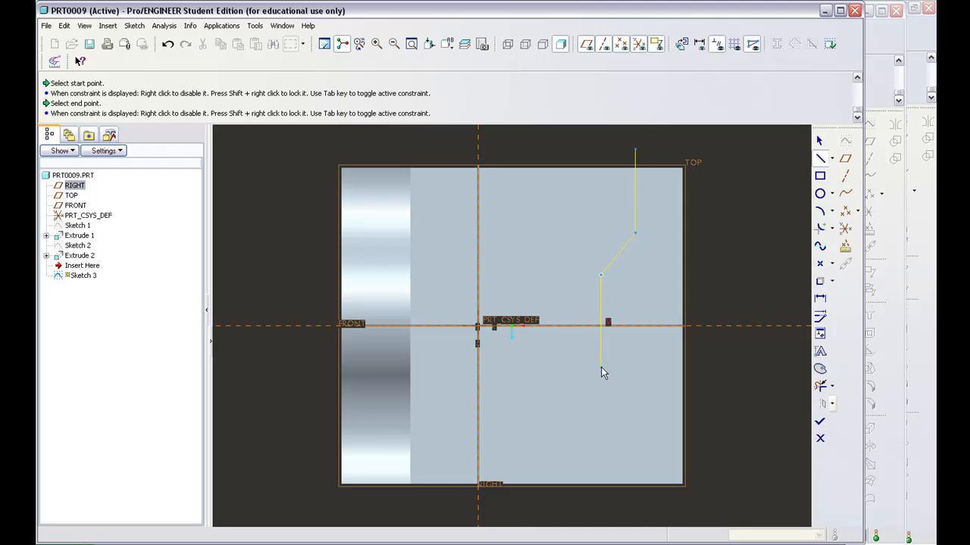
mouse_move(603, 378)
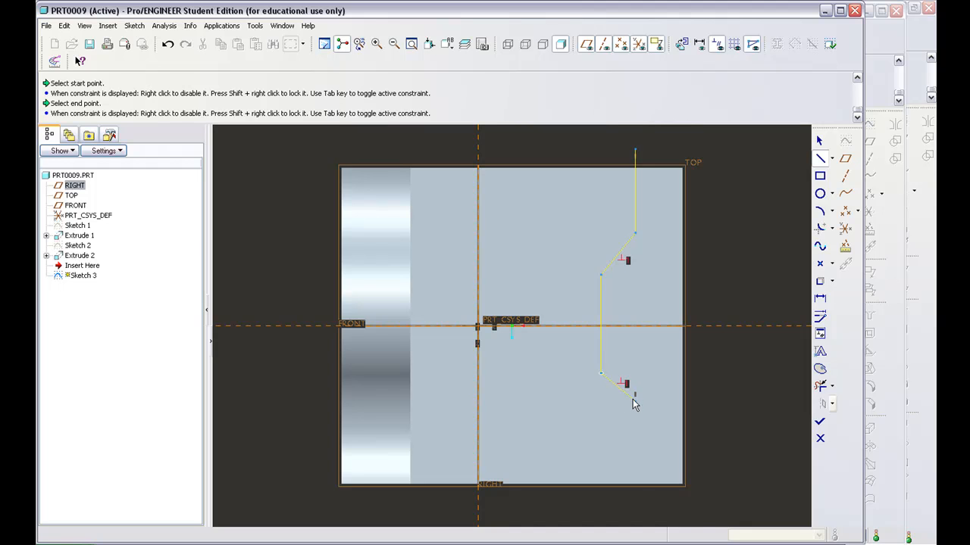
Step: Finish the stepped notch polyline so its dimensions appear
left_click(635, 499)
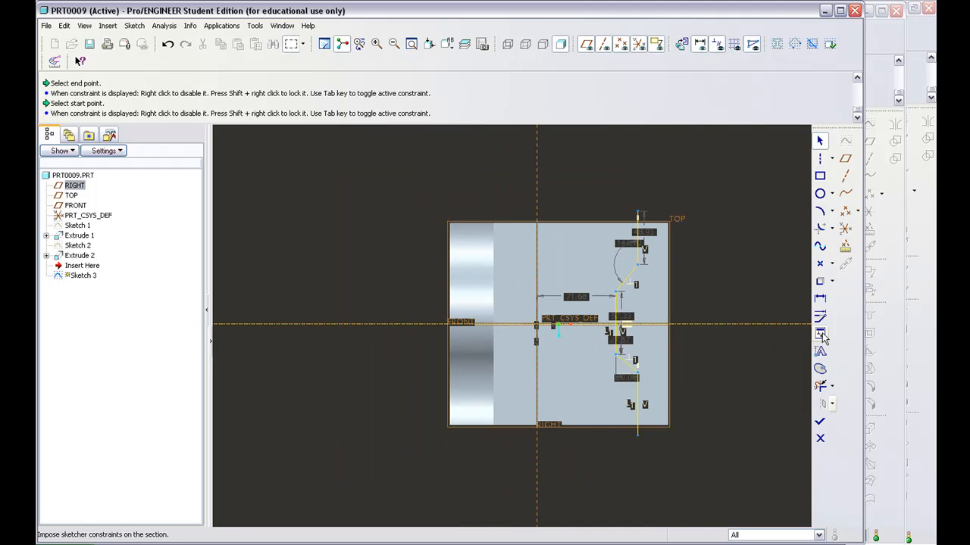
Step: Apply sketch constraints to the stepped notch profile via the Constraints dialog
left_click(819, 333)
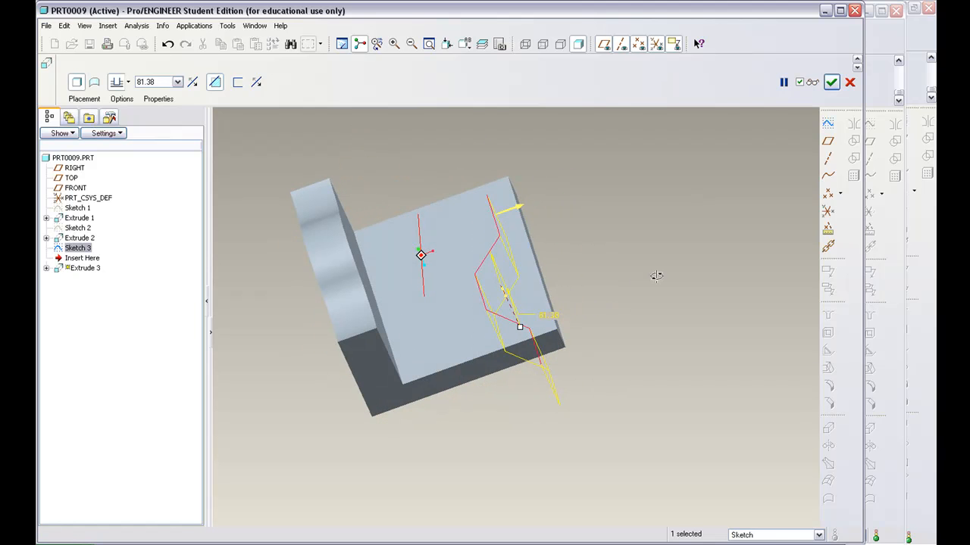
Step: Set the notch cut depth by its handle, verify the preview and apply Extrude 3
left_click_drag(654, 276, 597, 264)
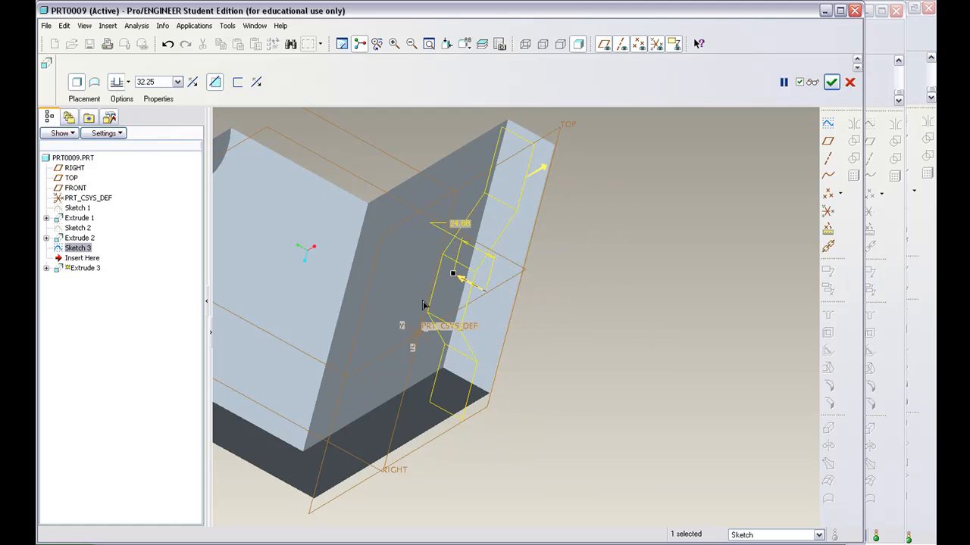
left_click(783, 82)
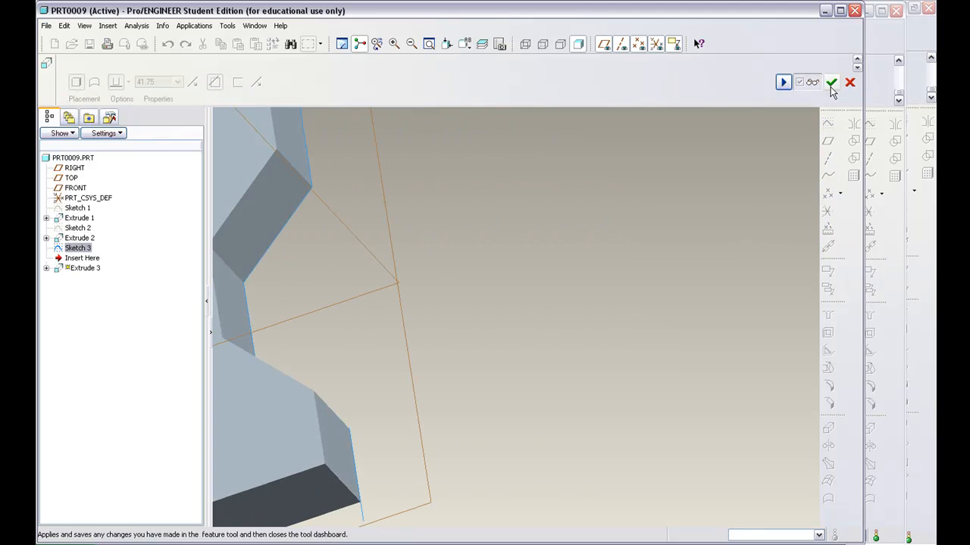
left_click(830, 82)
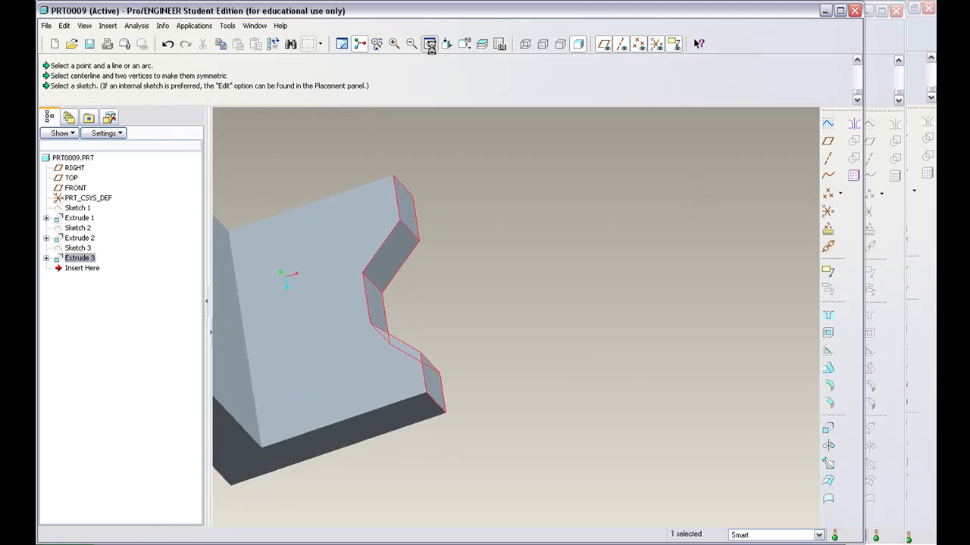
left_click(430, 43)
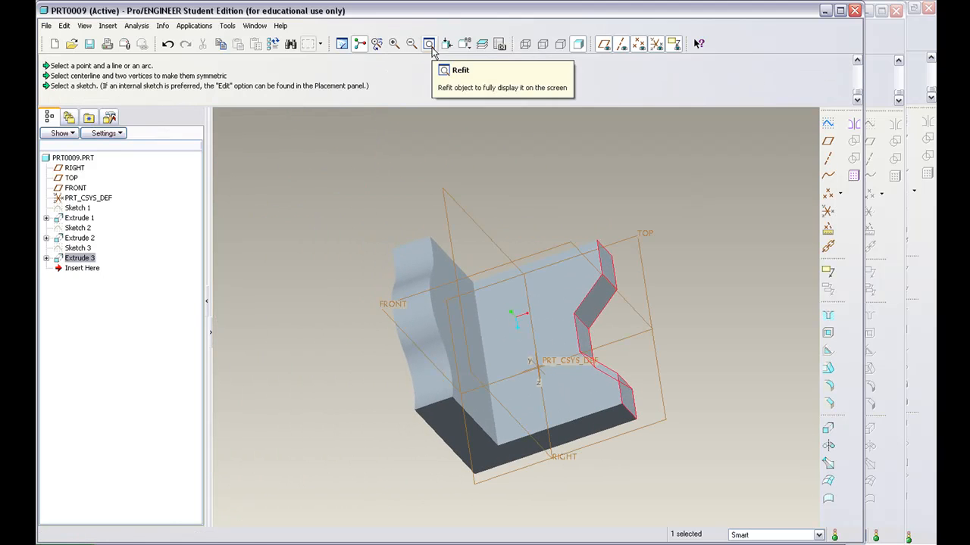
mouse_move(314, 366)
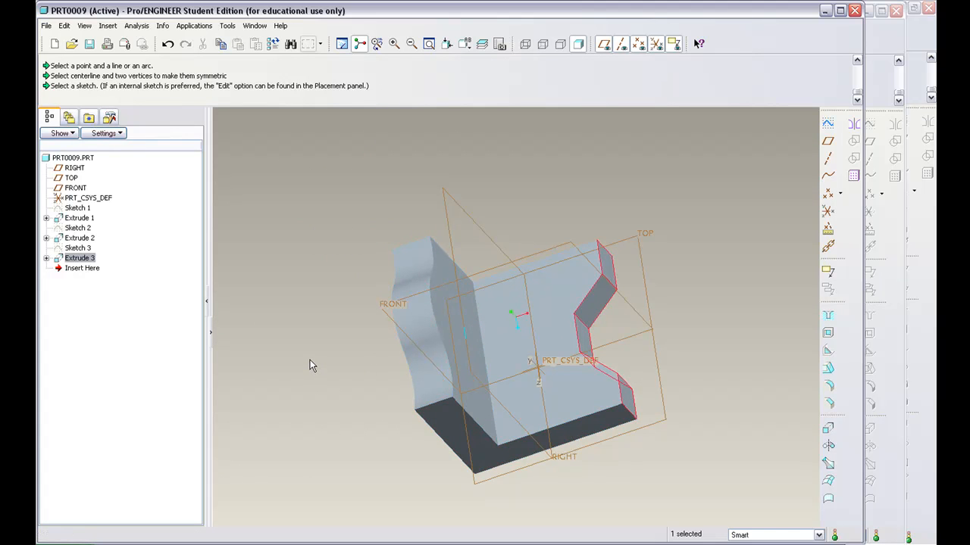
mouse_move(512, 350)
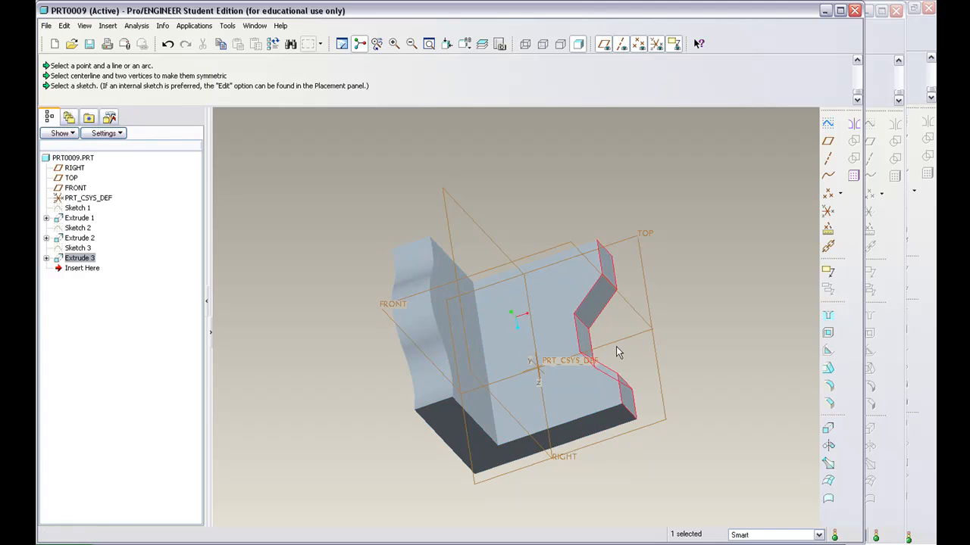
mouse_move(730, 356)
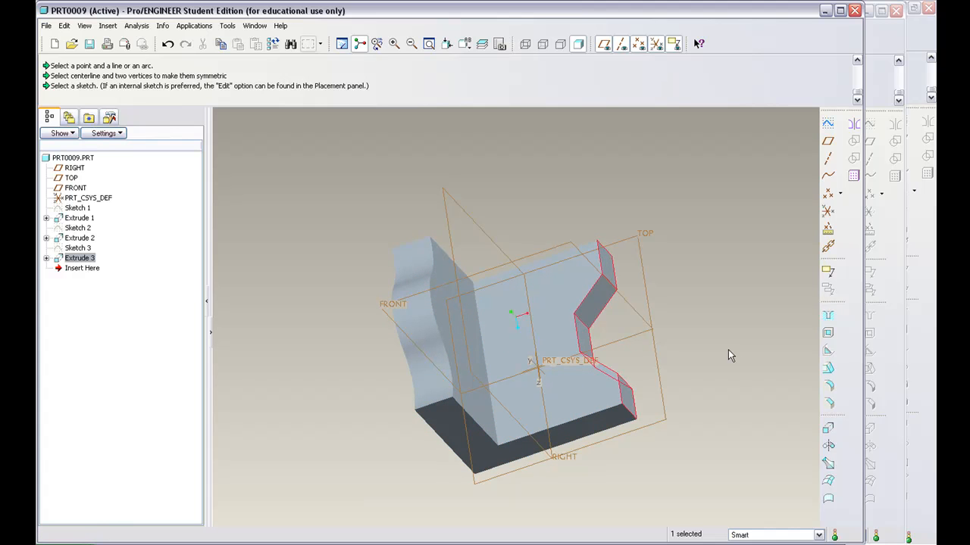